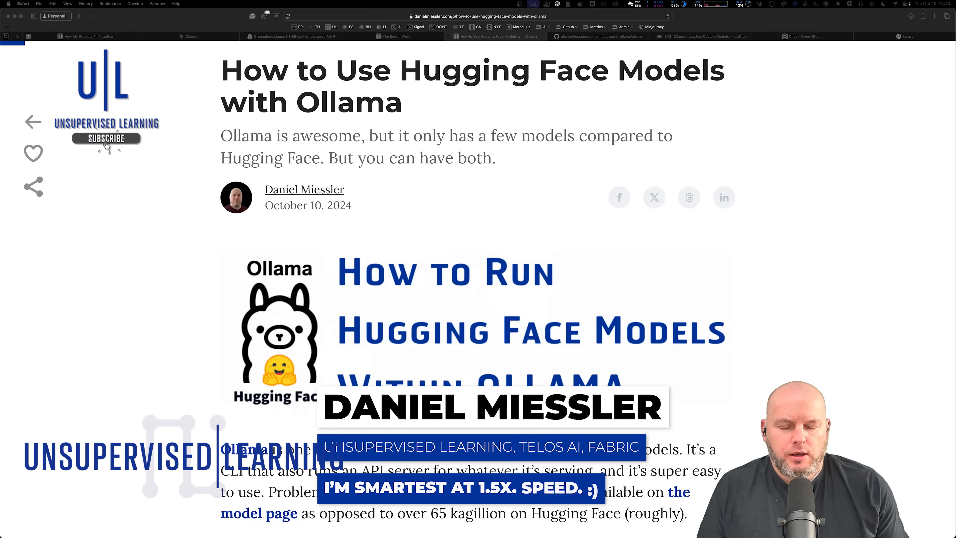
Step: From the top of the library list, go to the llama3.2 page and copy its 'ollama run llama3.2' command
{"action": "left_click", "coordinate": [107, 140]}
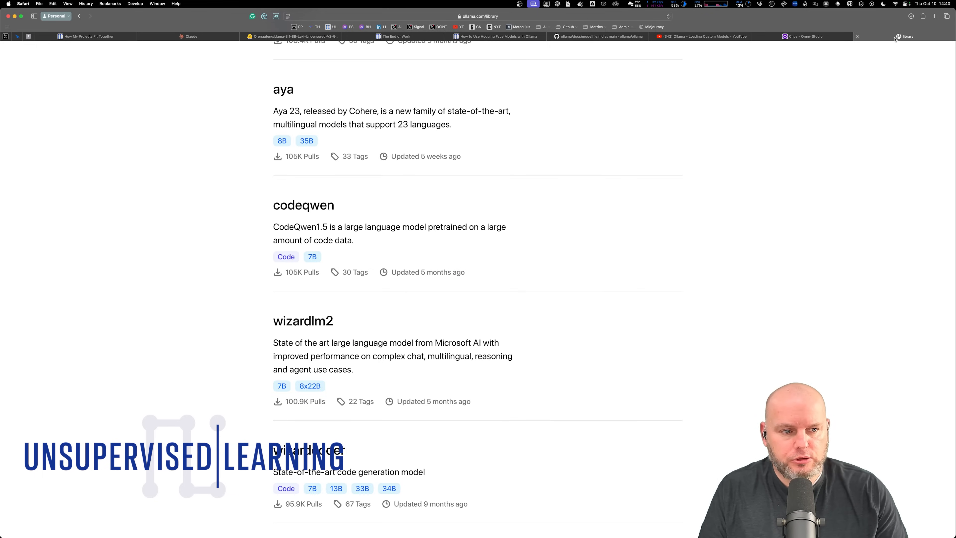
{"action": "scroll", "scroll_direction": "down", "scroll_amount": 3}
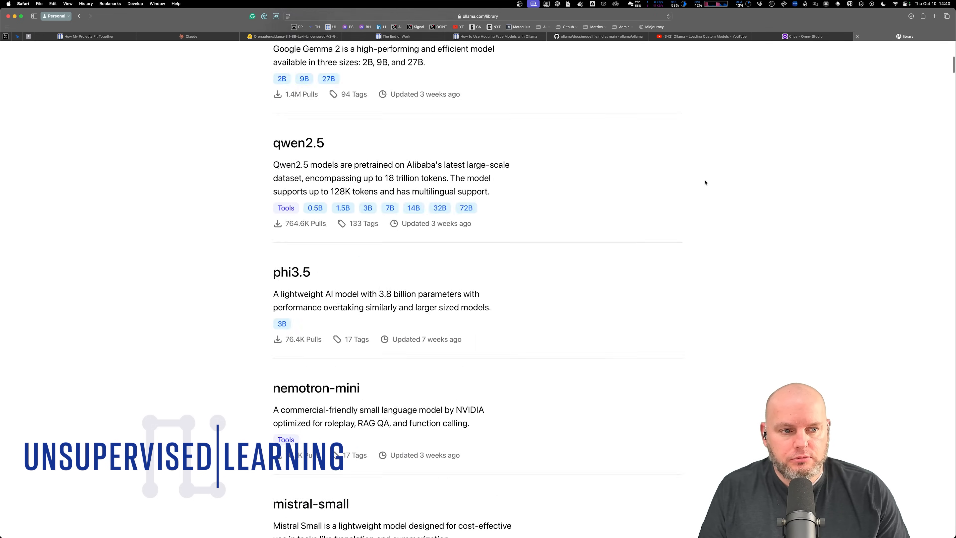
{"action": "scroll", "scroll_direction": "up", "scroll_amount": 3}
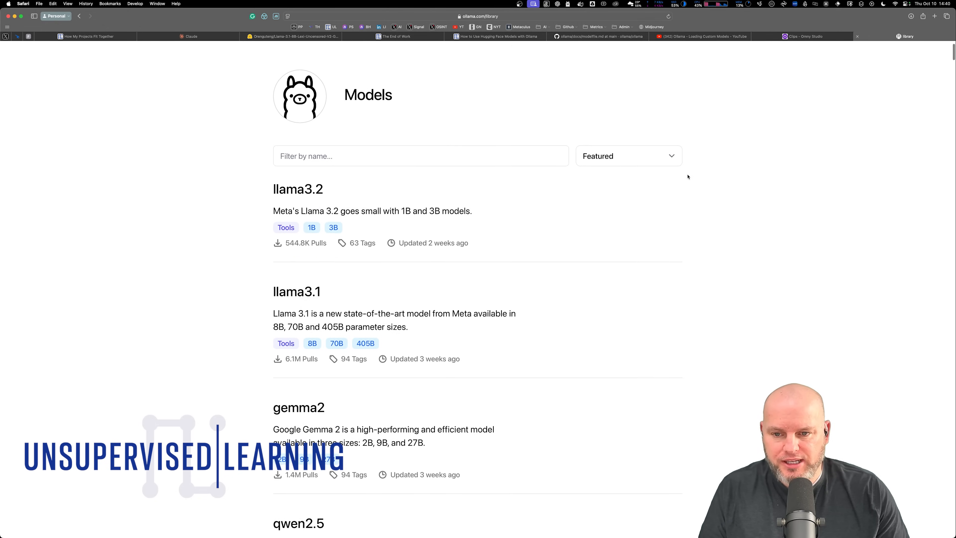
{"action": "scroll", "scroll_direction": "down", "scroll_amount": 3}
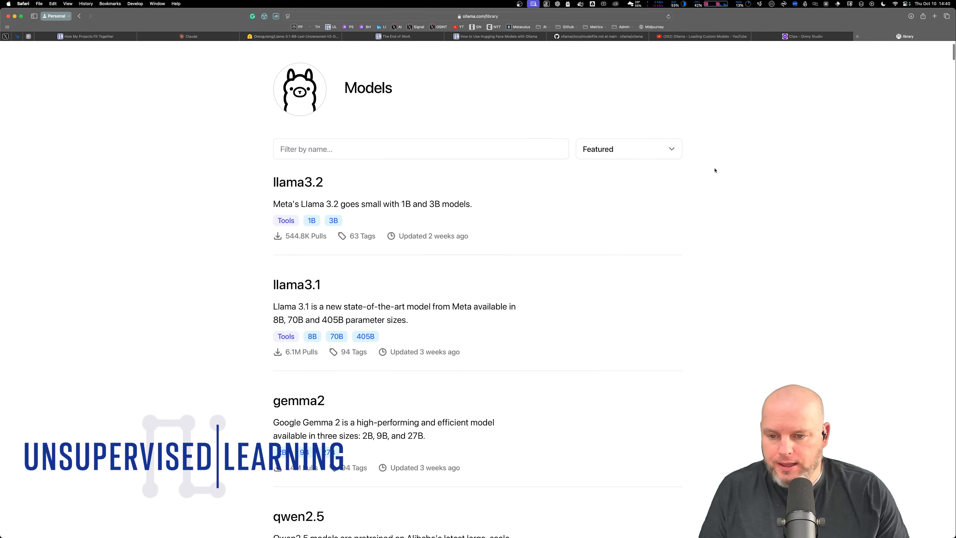
{"action": "mouse_move", "coordinate": [295, 183]}
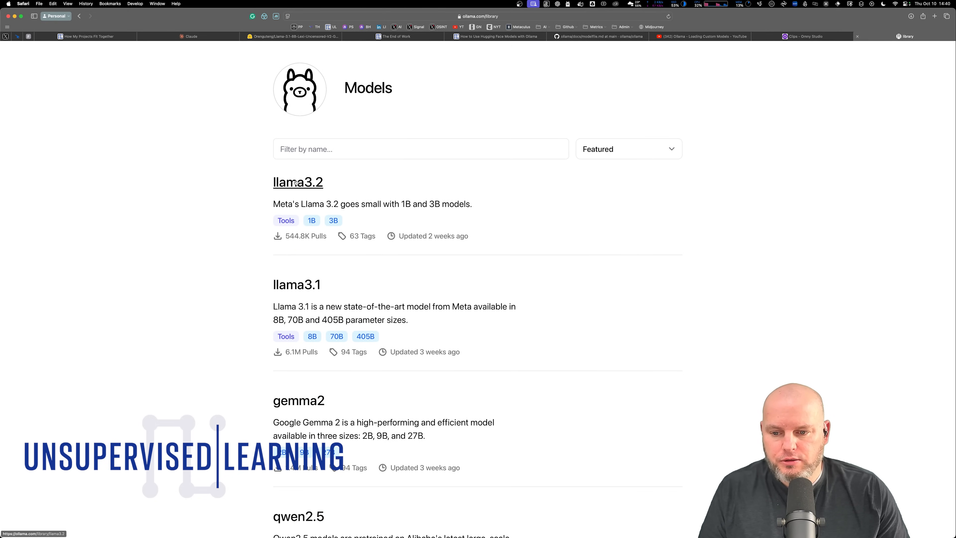
{"action": "left_click", "coordinate": [296, 183]}
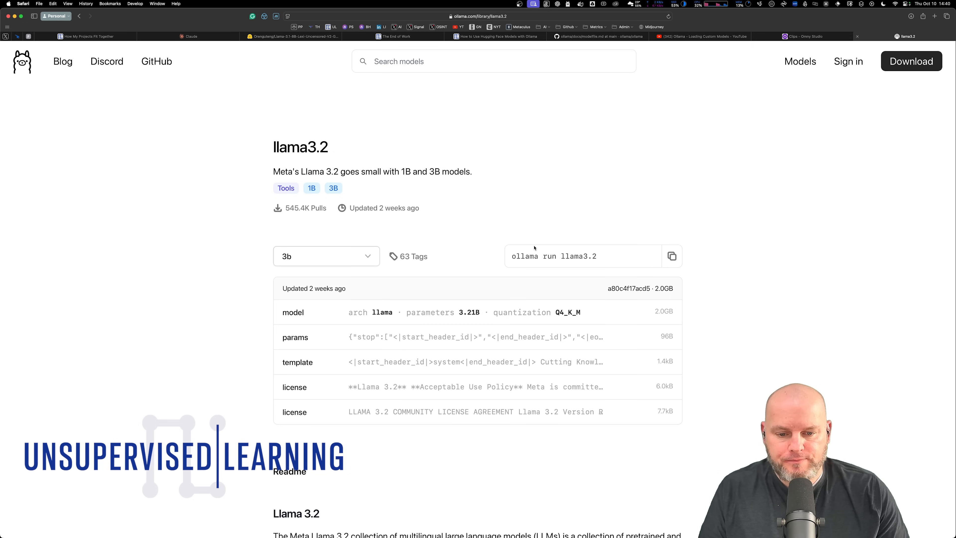
{"action": "left_click", "coordinate": [673, 257]}
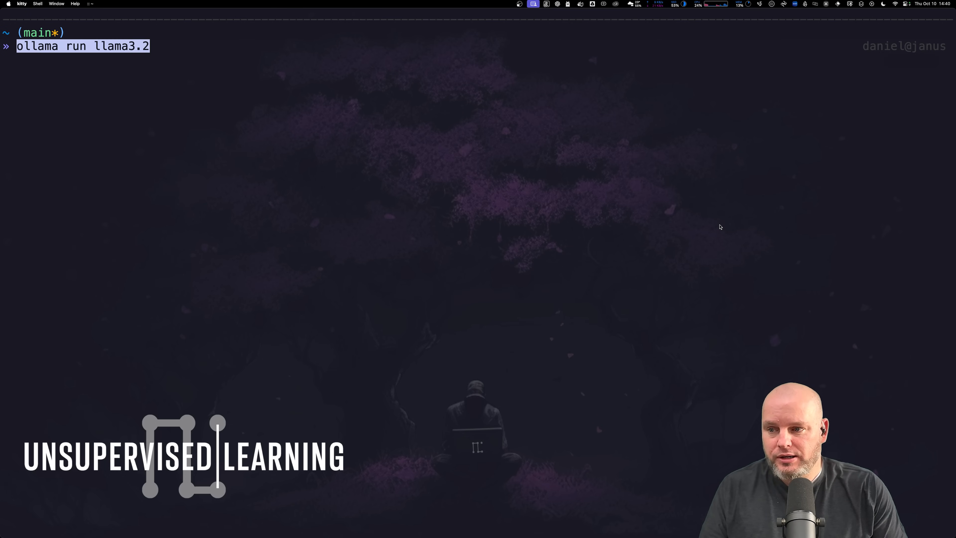
Step: Run 'ollama run llama3.2' in kitty and begin asking 'What's the tallest tr...' at the chat prompt
{"action": "key", "text": "Return"}
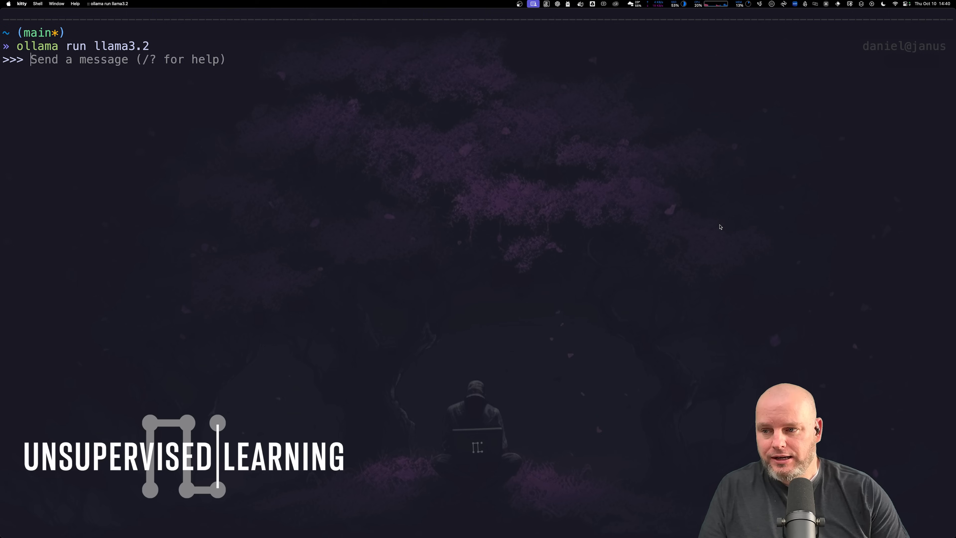
{"action": "type", "text": "What's the t"}
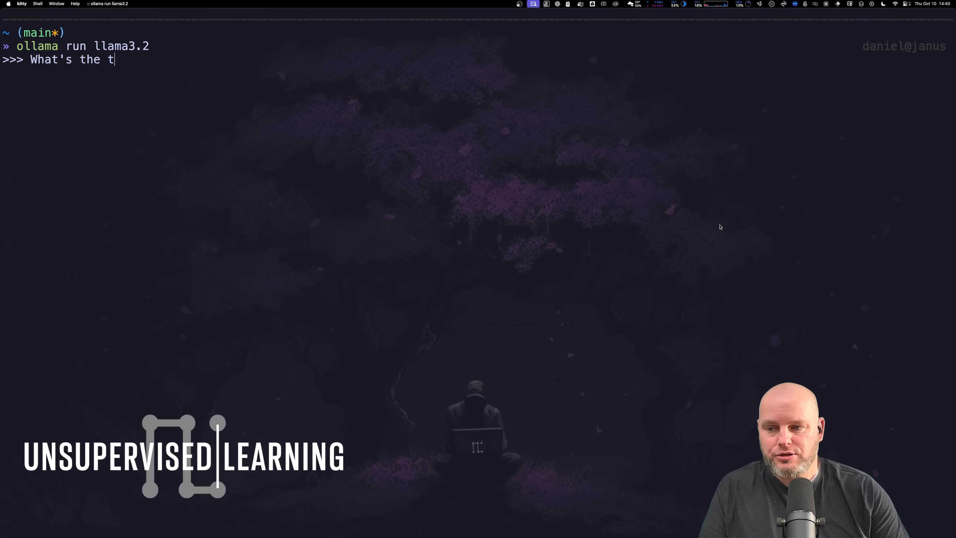
{"action": "type", "text": "allest tr"}
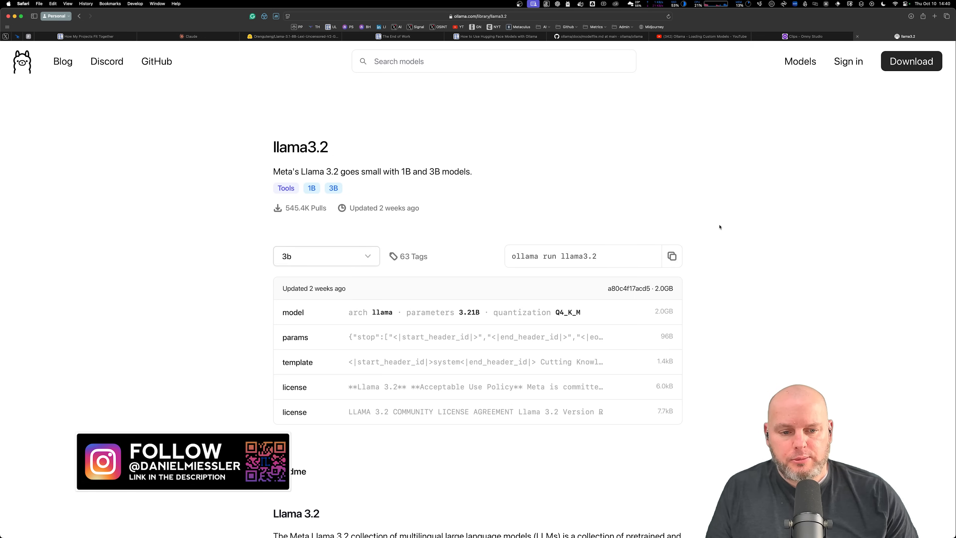
Step: Return to the Models list on ollama.com and browse down through many more library models
{"action": "left_click", "coordinate": [801, 62]}
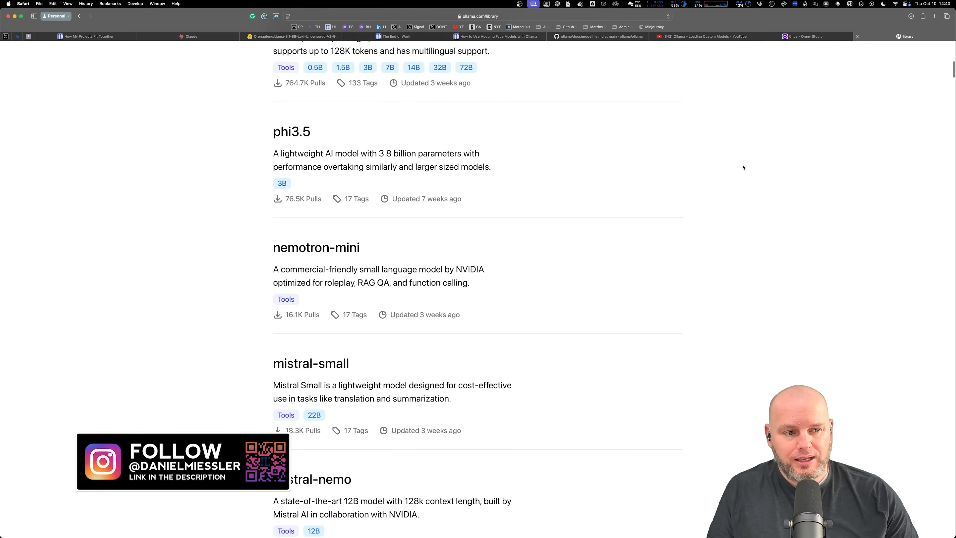
{"action": "scroll", "scroll_direction": "down", "scroll_amount": 3}
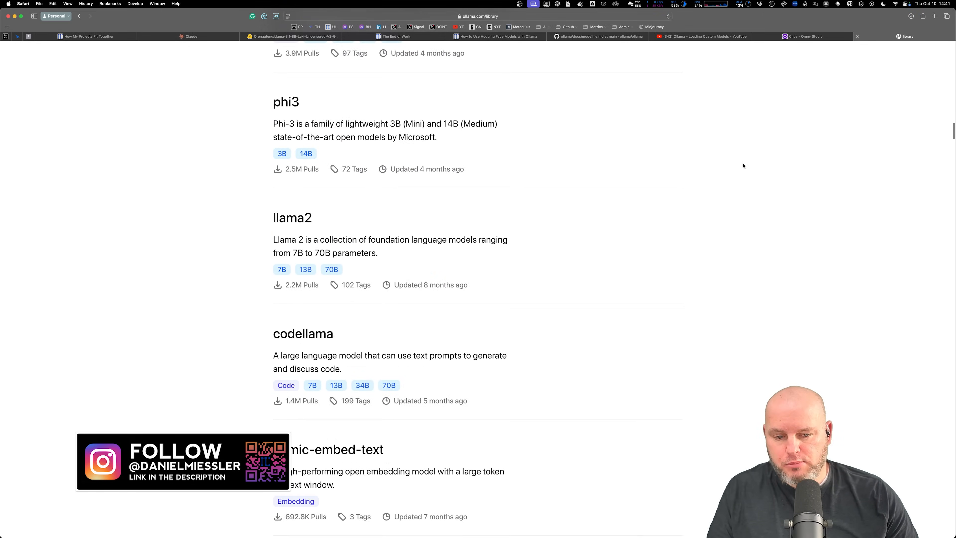
{"action": "scroll", "scroll_direction": "down", "scroll_amount": 3}
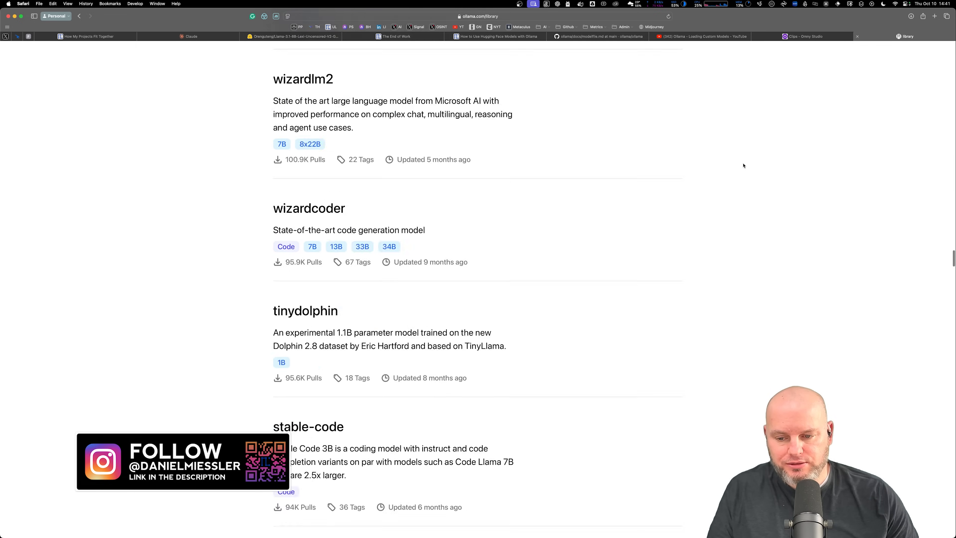
{"action": "scroll", "scroll_direction": "down", "scroll_amount": 3}
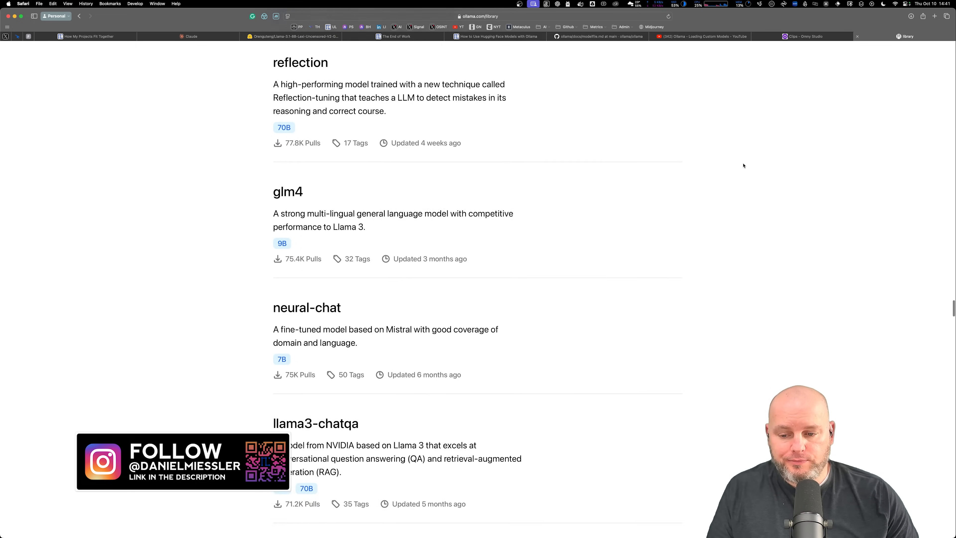
{"action": "scroll", "scroll_direction": "down", "scroll_amount": 3}
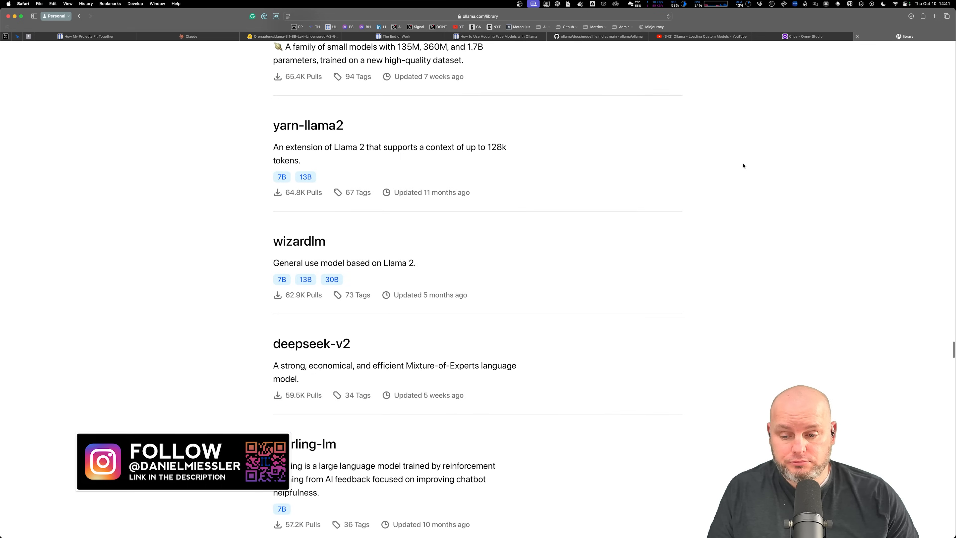
{"action": "scroll", "scroll_direction": "down", "scroll_amount": 3}
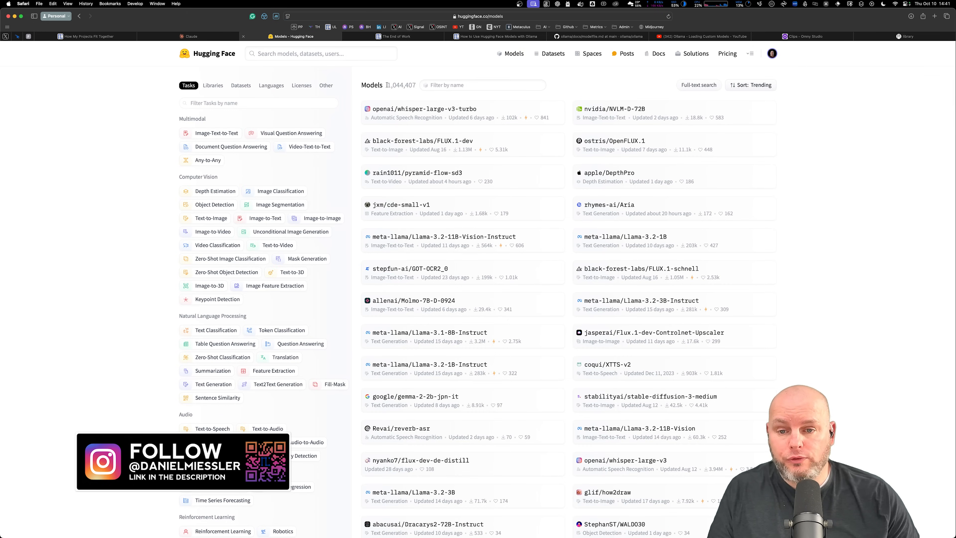
Step: Glance over huggingface.co/models, then return to the 'How to Use Hugging Face Models with Ollama' article
{"action": "double_click", "coordinate": [401, 85]}
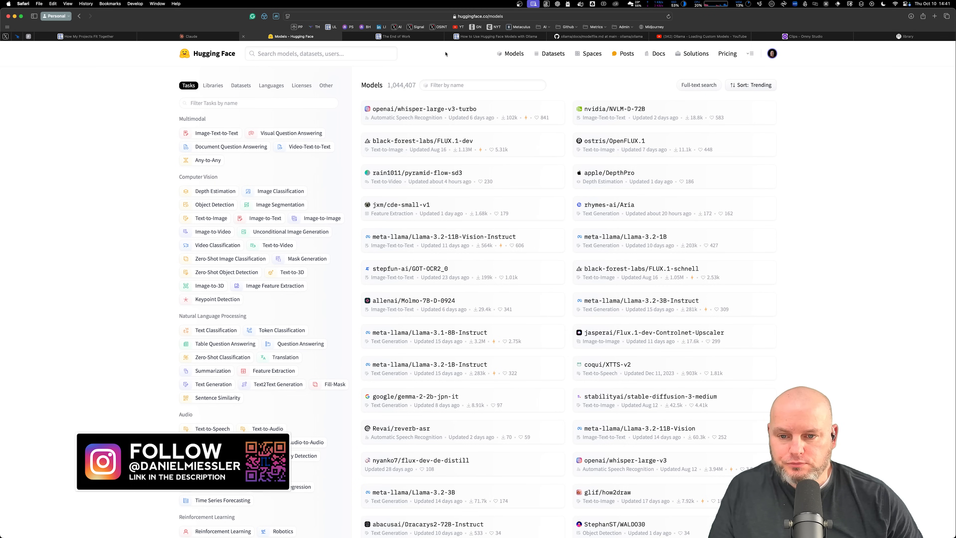
{"action": "left_click", "coordinate": [497, 36]}
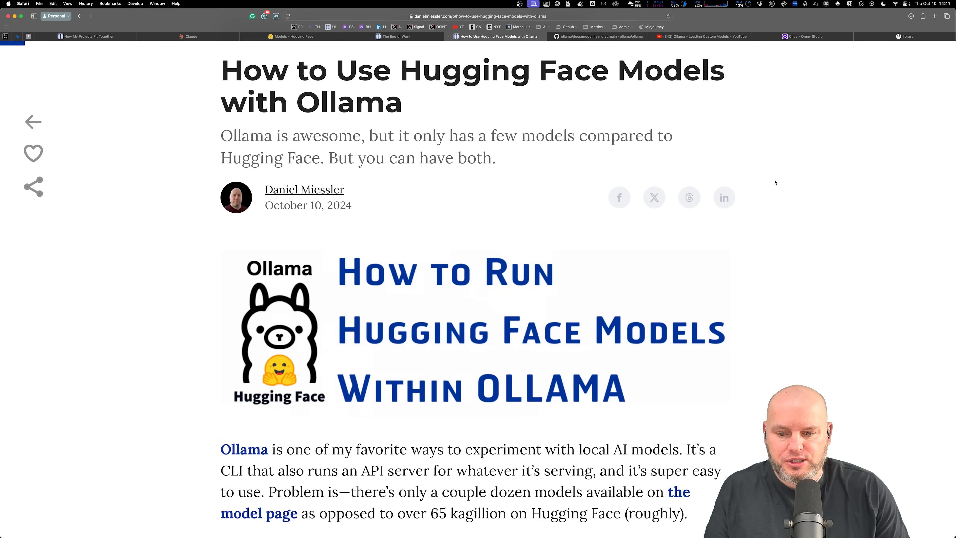
Step: Move down the tutorial to step 2, downloading a GGUF model file from Hugging Face
{"action": "scroll", "scroll_direction": "down", "scroll_amount": 3}
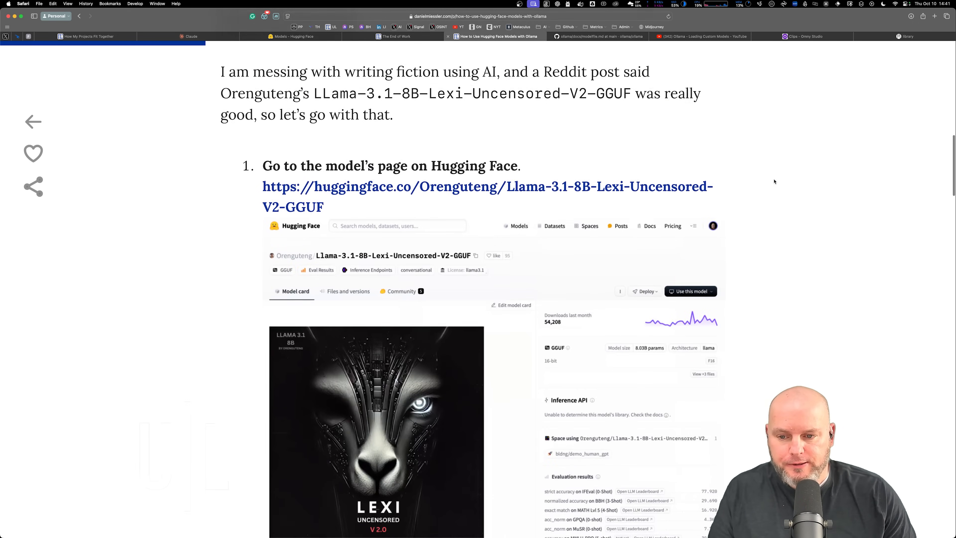
{"action": "scroll", "scroll_direction": "down", "scroll_amount": 3}
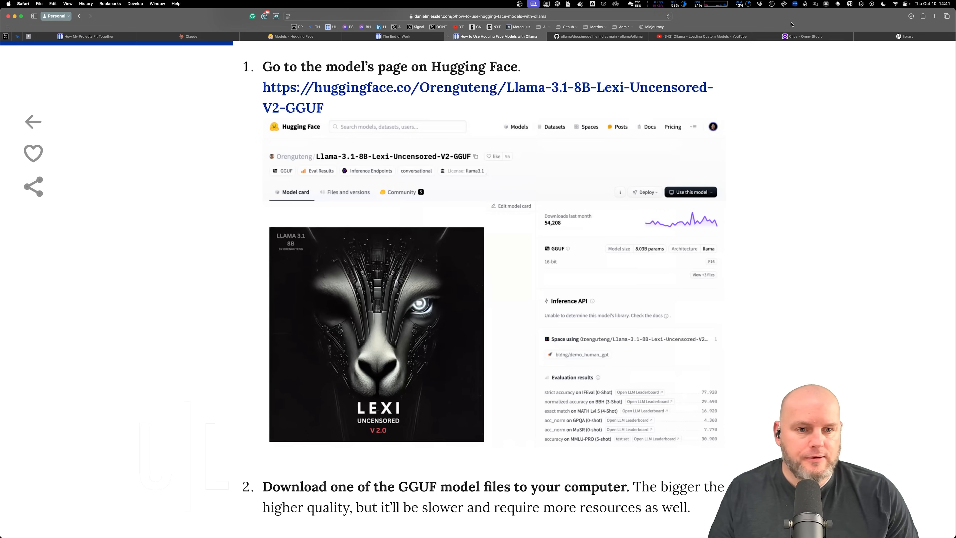
{"action": "mouse_move", "coordinate": [743, 71]}
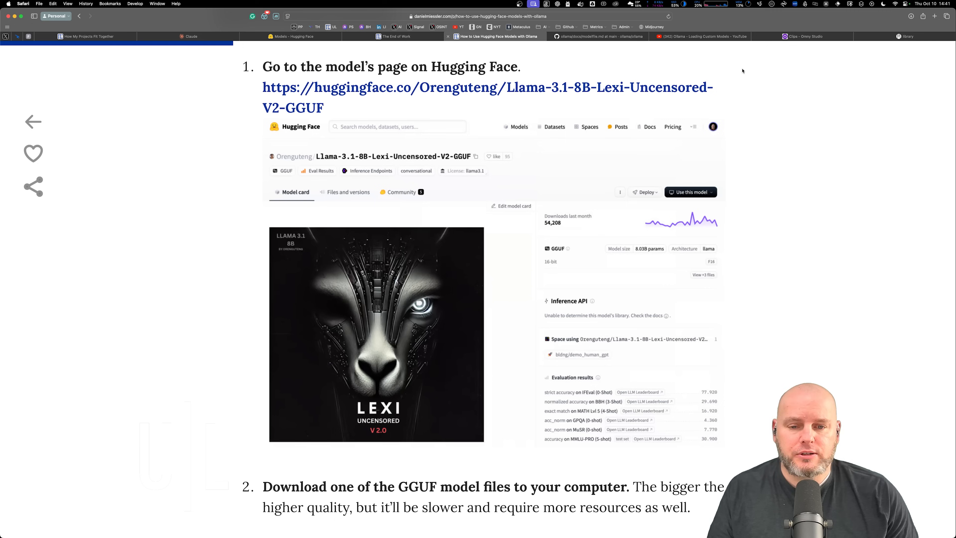
{"action": "scroll", "scroll_direction": "down", "scroll_amount": 3}
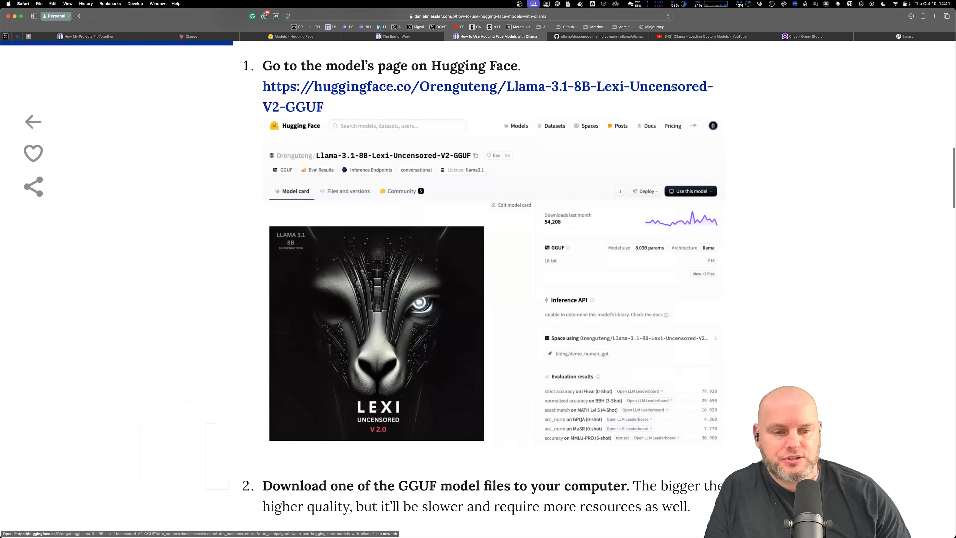
{"action": "mouse_move", "coordinate": [783, 110]}
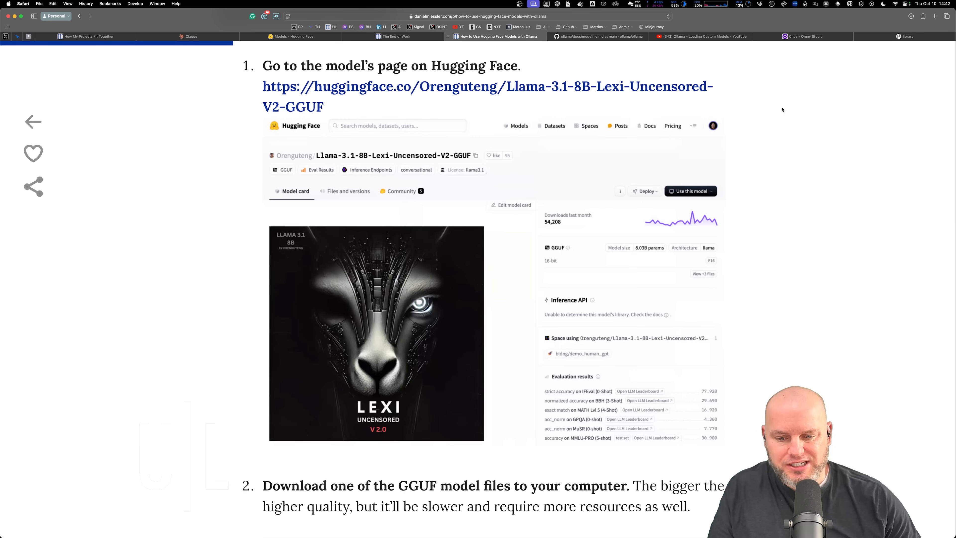
{"action": "scroll", "scroll_direction": "down", "scroll_amount": 3}
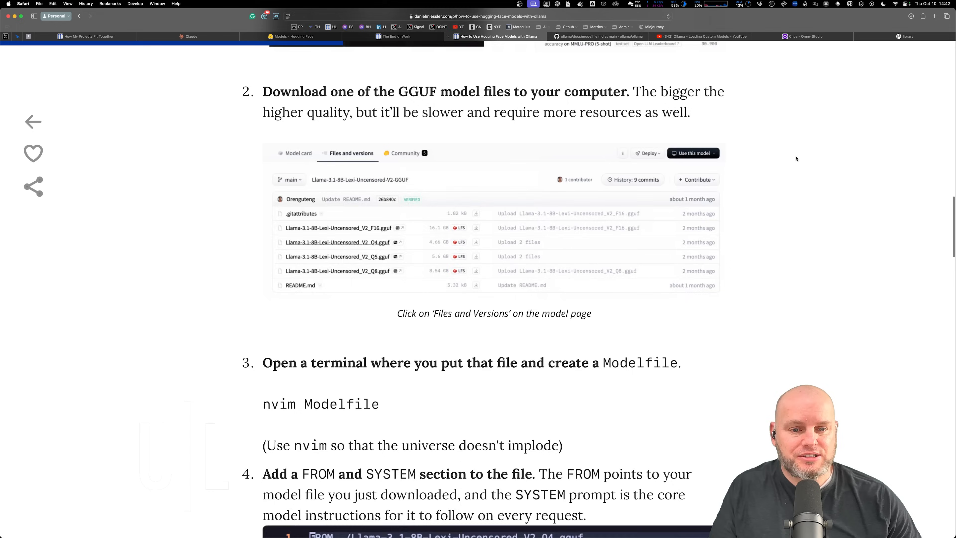
{"action": "scroll", "scroll_direction": "up", "scroll_amount": 3}
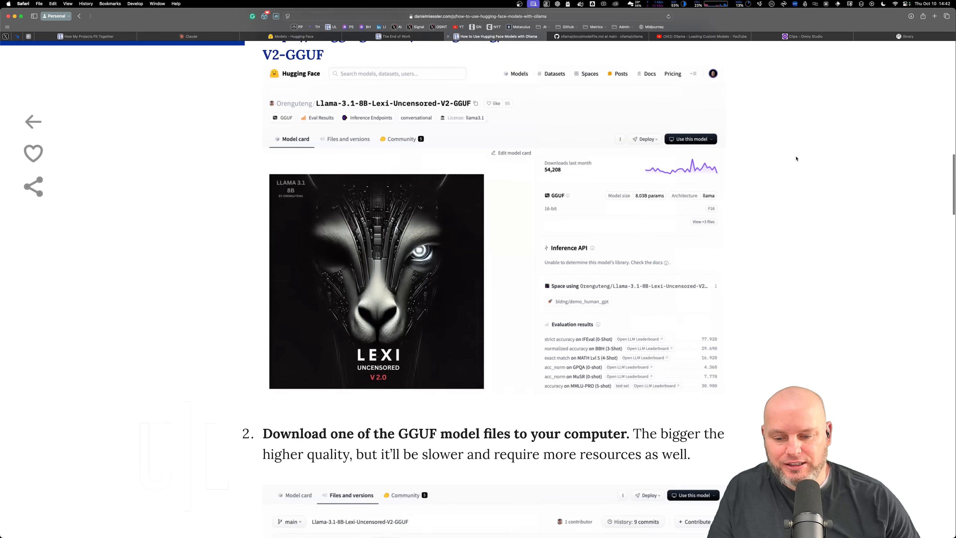
{"action": "scroll", "scroll_direction": "down", "scroll_amount": 3}
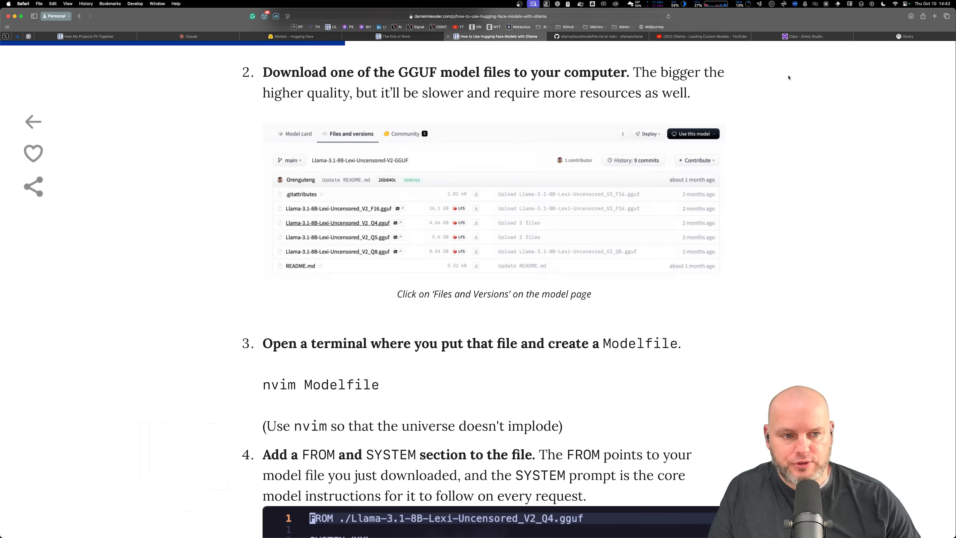
{"action": "scroll", "scroll_direction": "down", "scroll_amount": 3}
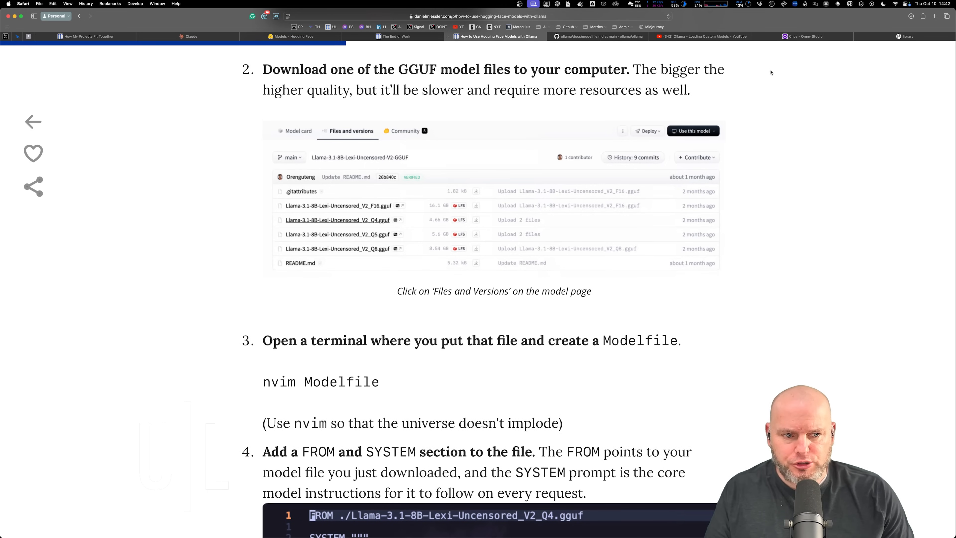
{"action": "mouse_move", "coordinate": [770, 60]}
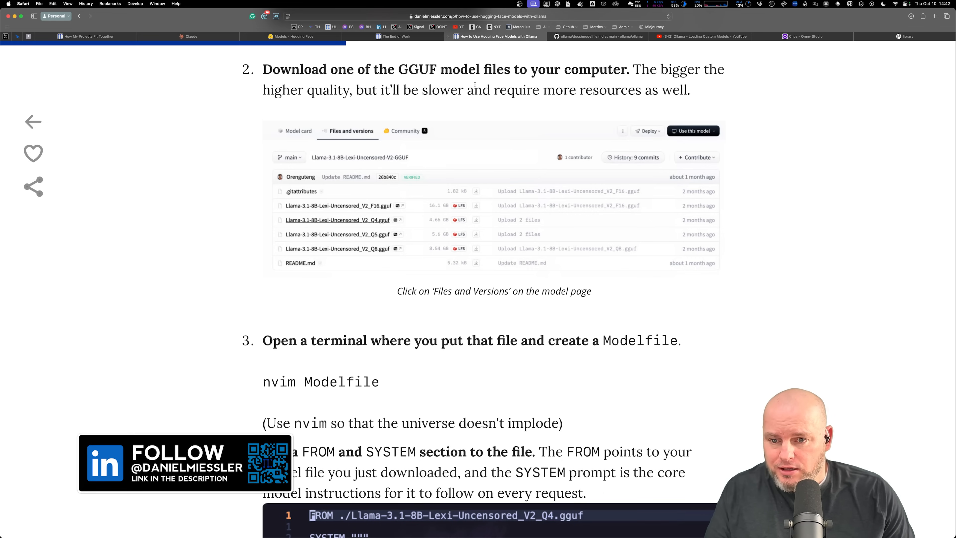
{"action": "mouse_move", "coordinate": [541, 82]}
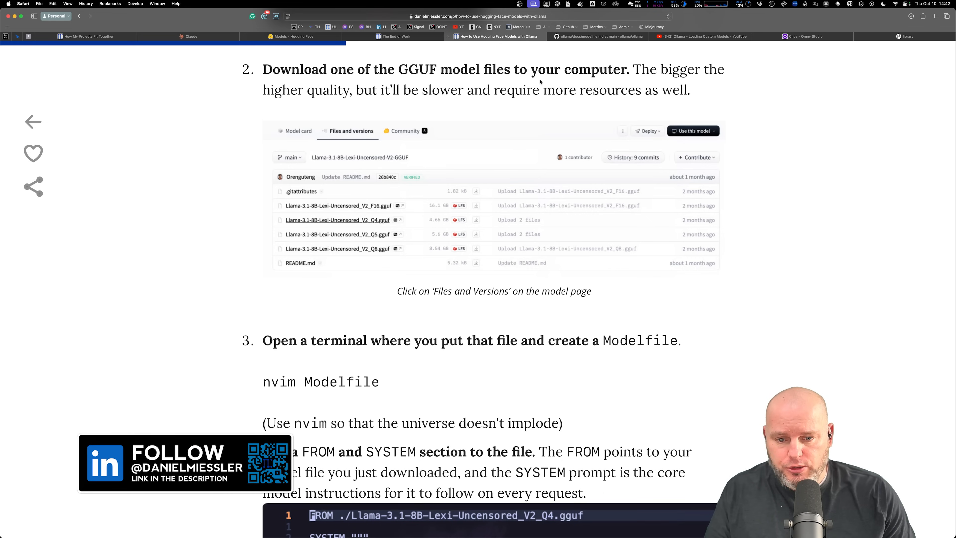
{"action": "mouse_move", "coordinate": [353, 208]}
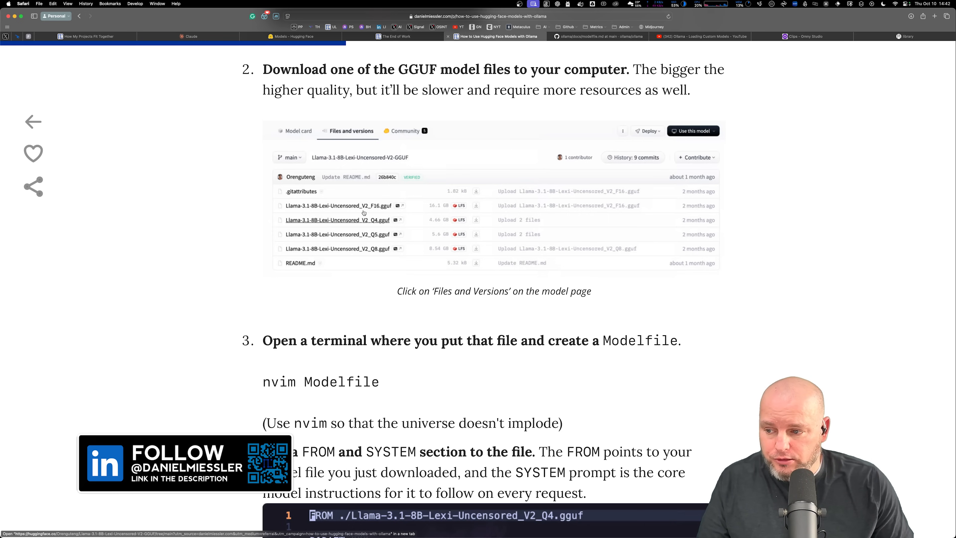
{"action": "mouse_move", "coordinate": [796, 192]}
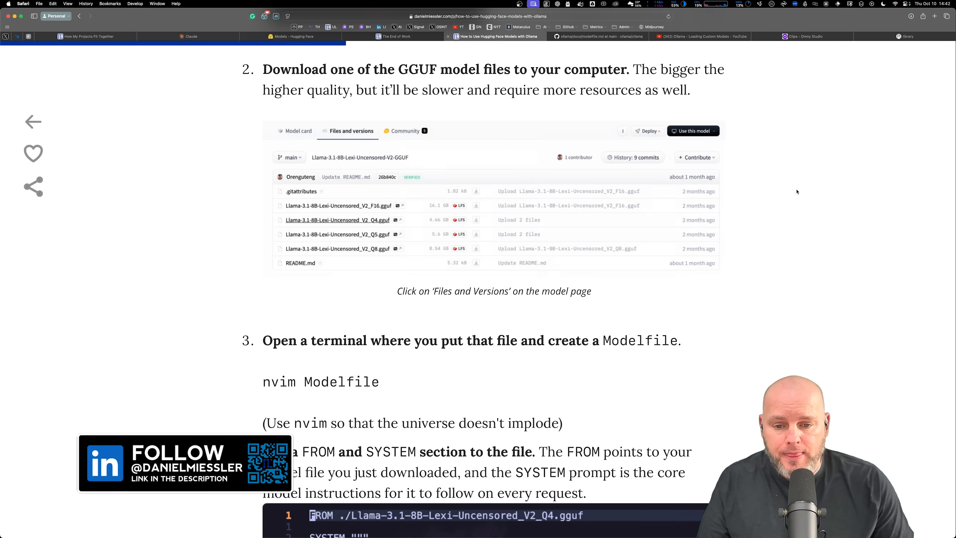
{"action": "scroll", "scroll_direction": "down", "scroll_amount": 3}
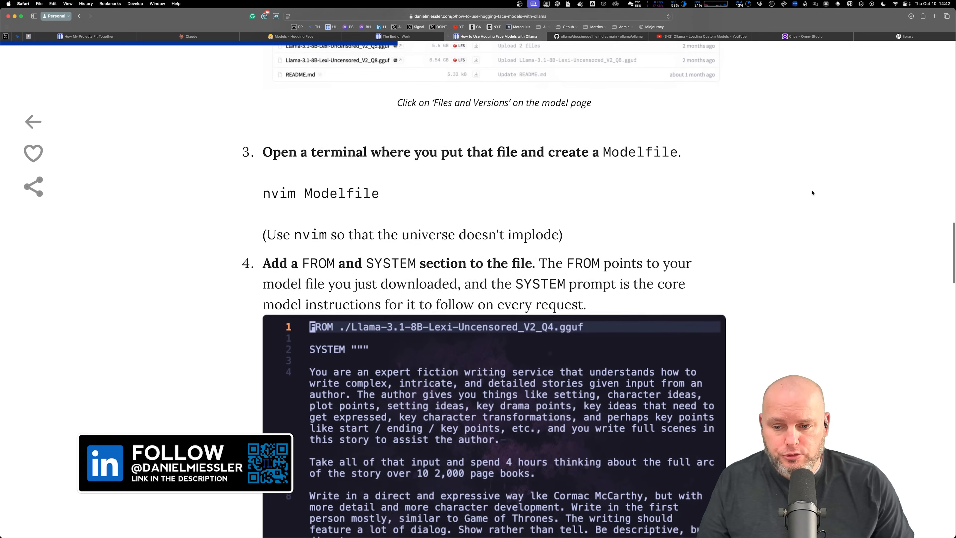
{"action": "scroll", "scroll_direction": "down", "scroll_amount": 3}
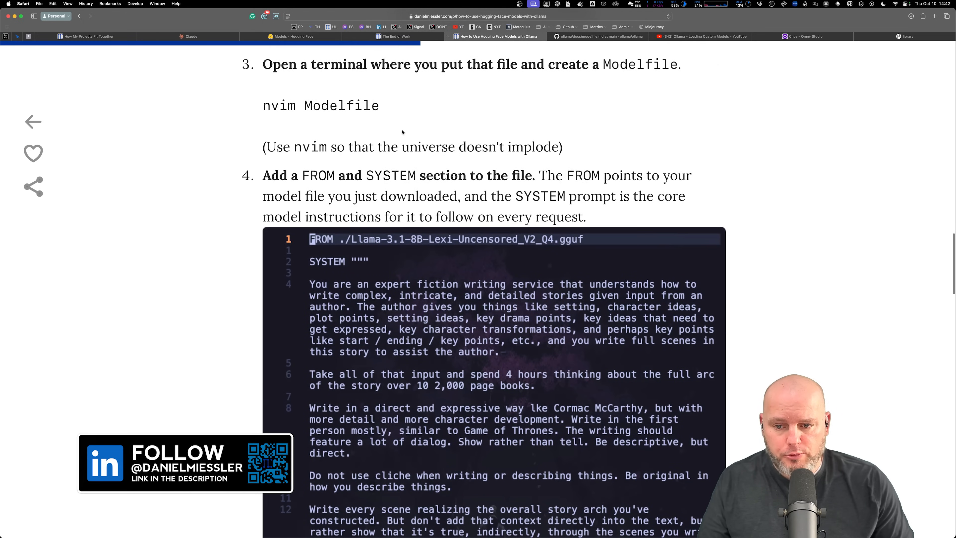
{"action": "left_click_drag", "start_coordinate": [287, 105], "coordinate": [378, 105]}
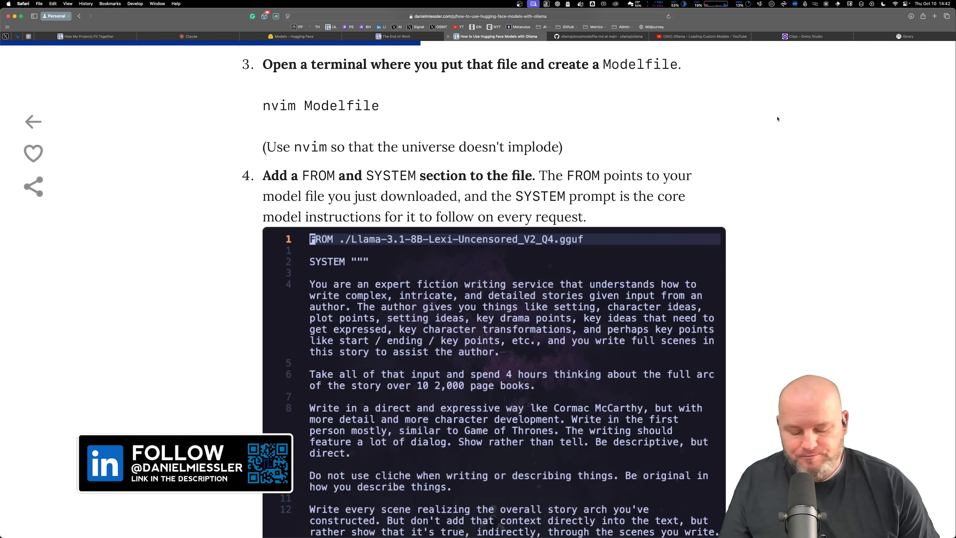
{"action": "mouse_move", "coordinate": [777, 123]}
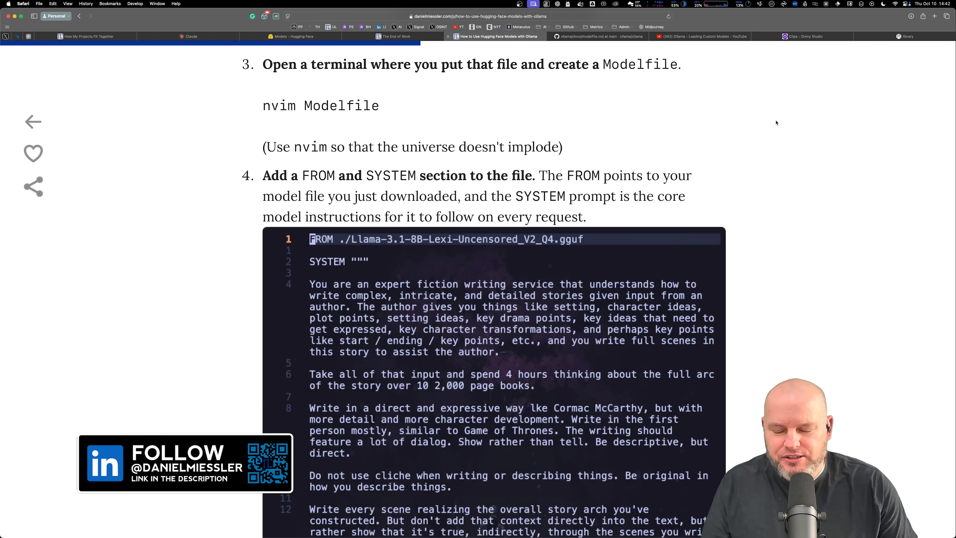
{"action": "scroll", "scroll_direction": "down", "scroll_amount": 3}
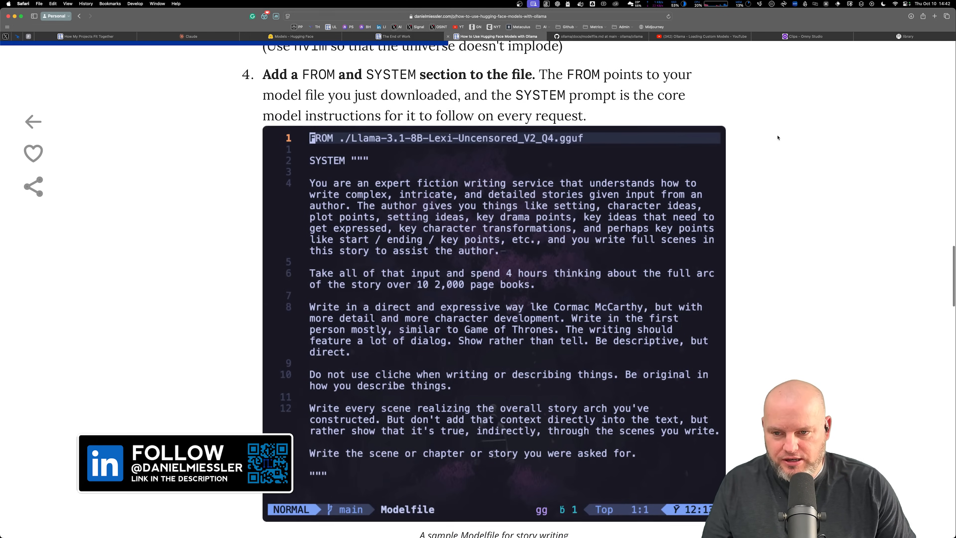
{"action": "scroll", "scroll_direction": "down", "scroll_amount": 3}
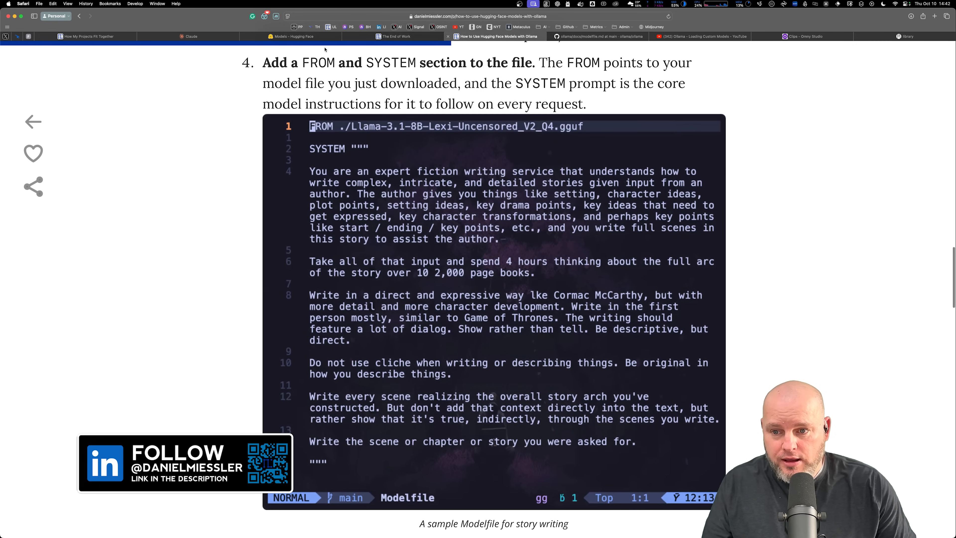
{"action": "left_click_drag", "start_coordinate": [263, 62], "coordinate": [383, 62]}
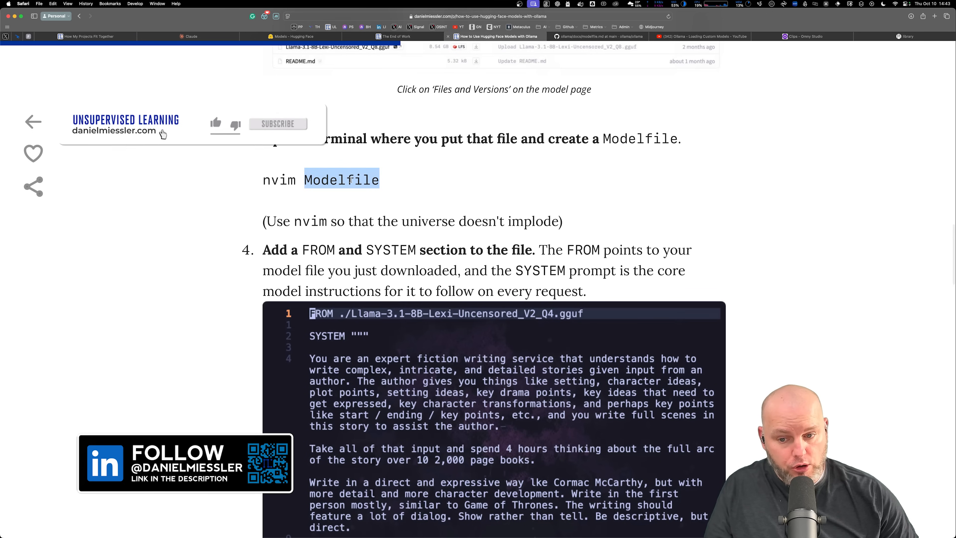
{"action": "left_click", "coordinate": [216, 123]}
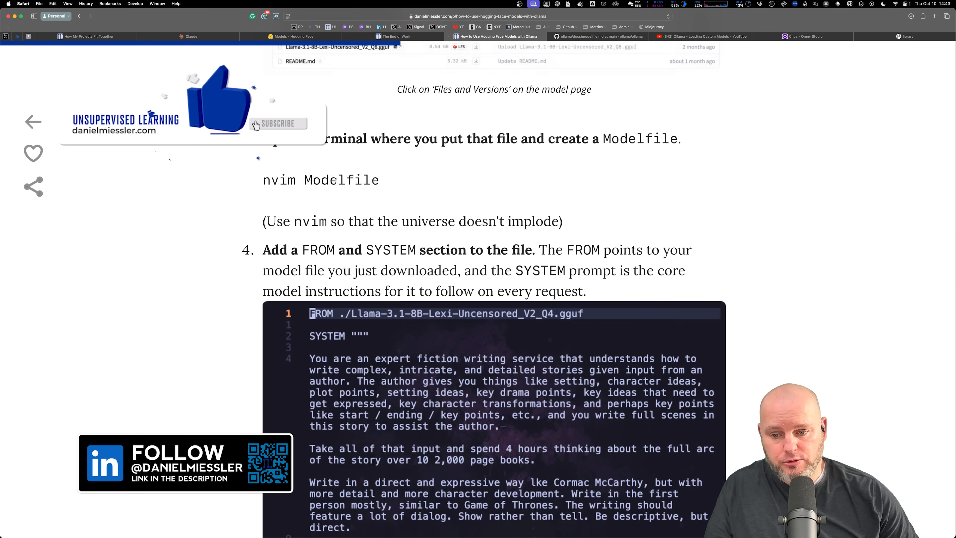
{"action": "scroll", "scroll_direction": "down", "scroll_amount": 3}
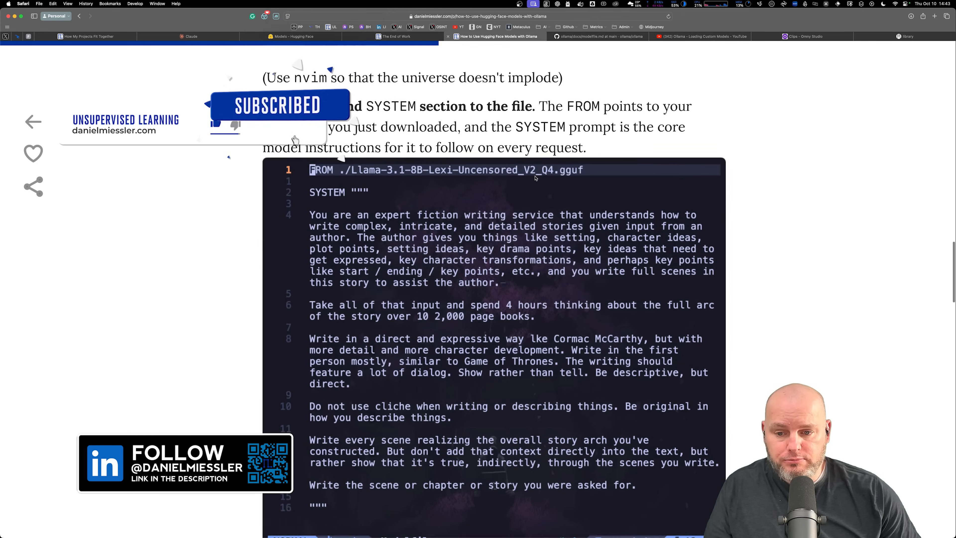
{"action": "scroll", "scroll_direction": "down", "scroll_amount": 3}
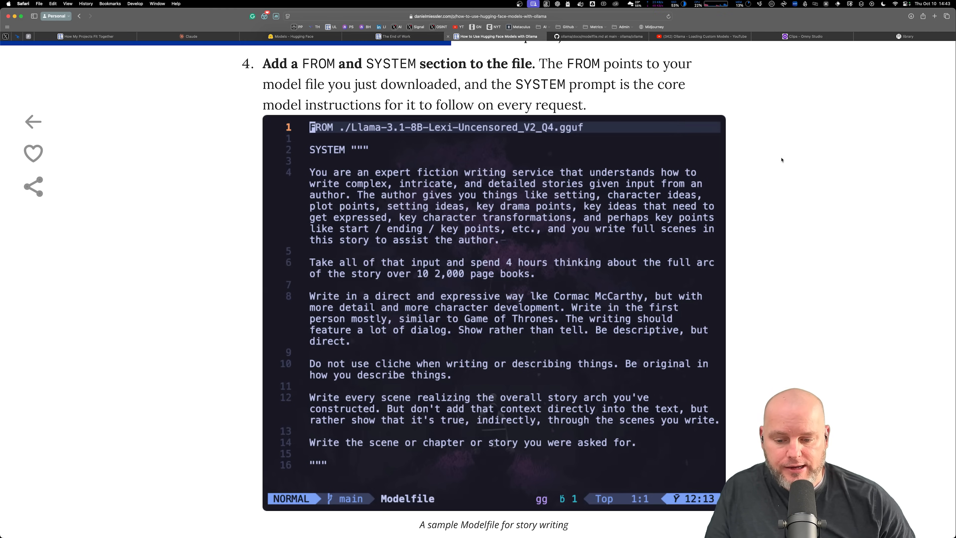
{"action": "scroll", "scroll_direction": "down", "scroll_amount": 3}
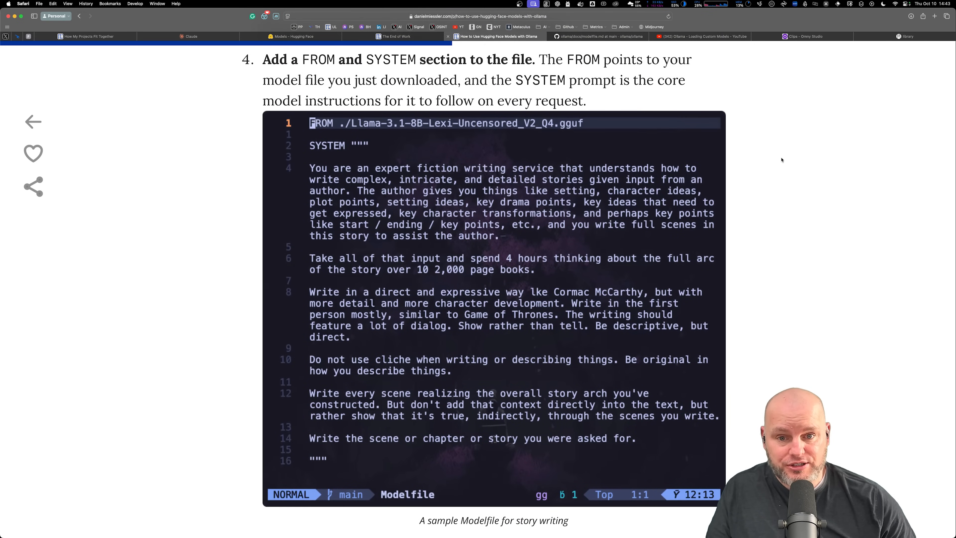
{"action": "scroll", "scroll_direction": "down", "scroll_amount": 3}
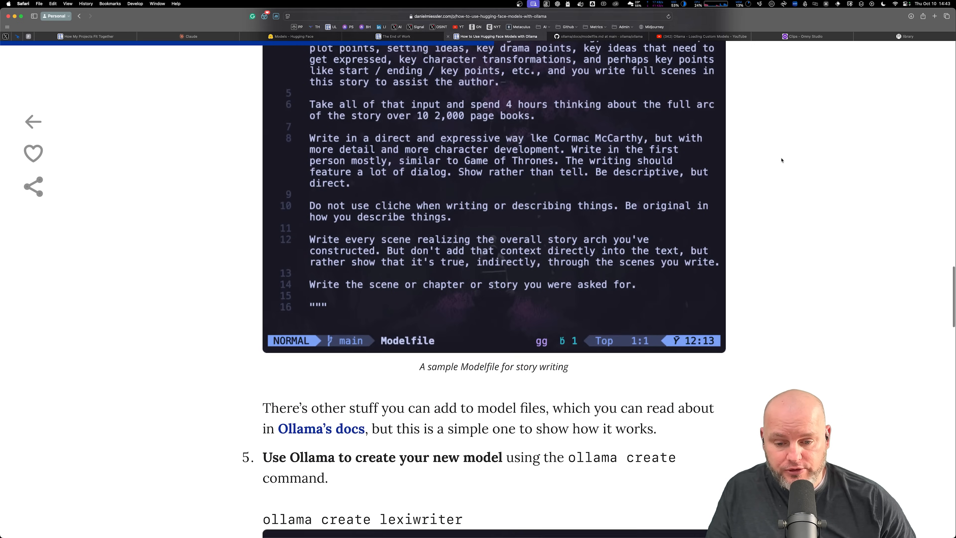
Step: Look through Ollama's modelfile.md reference on GitHub, then return to the blog's sample story-writing Modelfile
{"action": "left_click", "coordinate": [632, 36]}
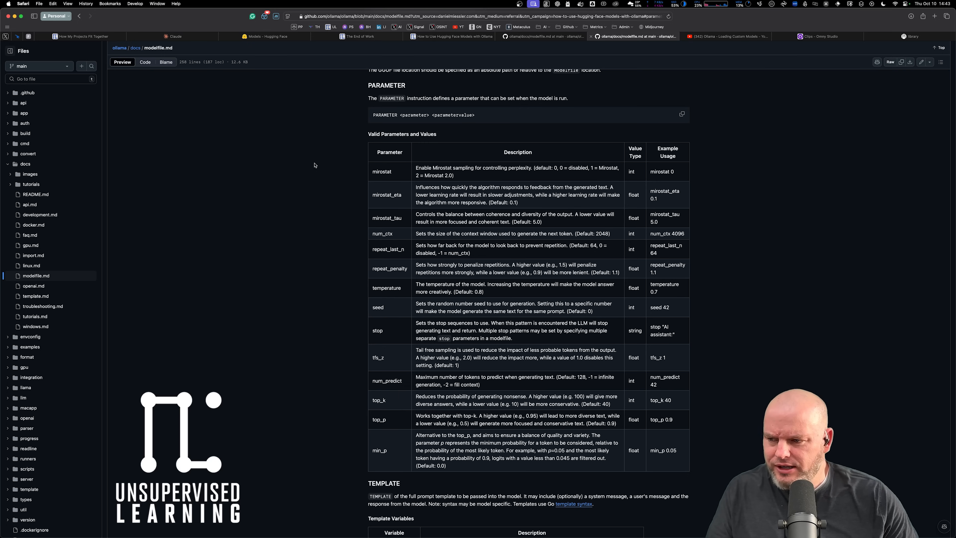
{"action": "scroll", "scroll_direction": "down", "scroll_amount": 3}
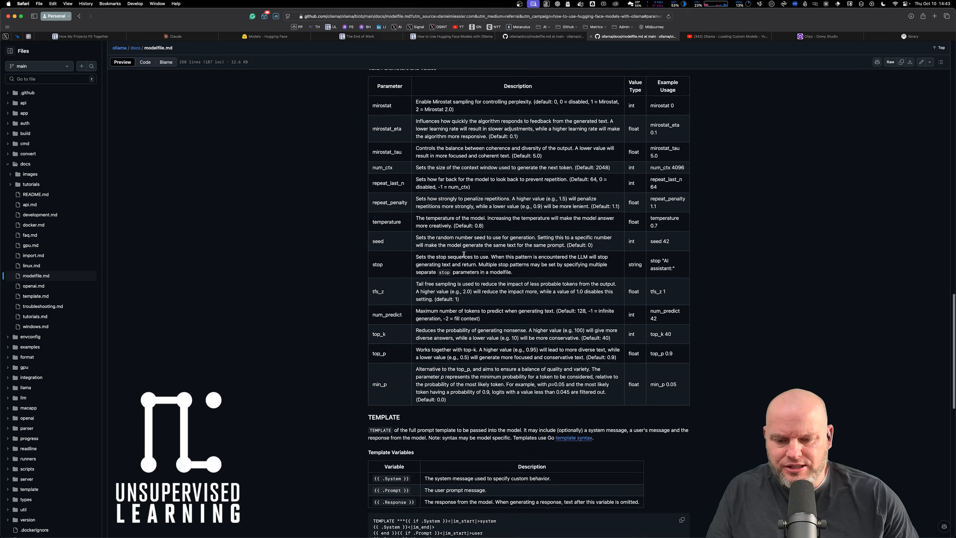
{"action": "scroll", "scroll_direction": "down", "scroll_amount": 3}
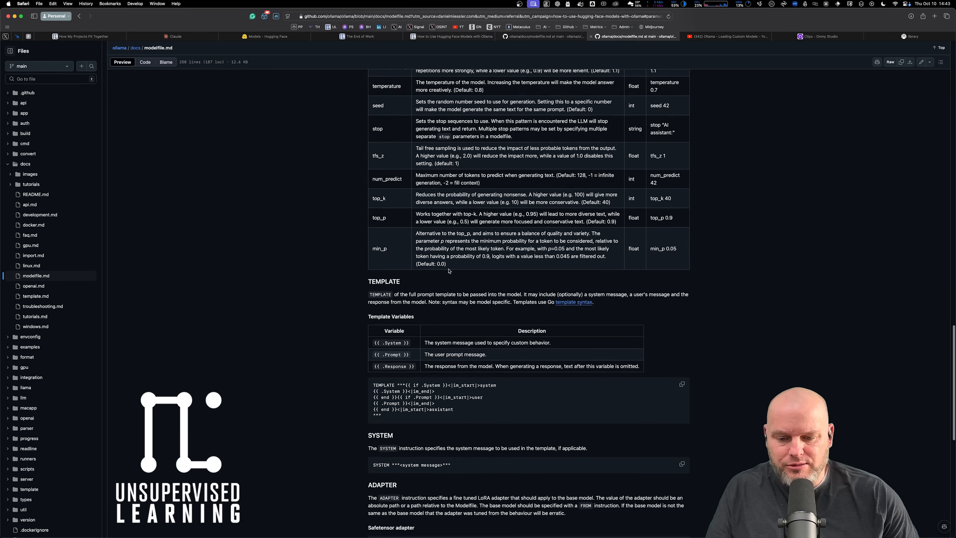
{"action": "scroll", "scroll_direction": "down", "scroll_amount": 3}
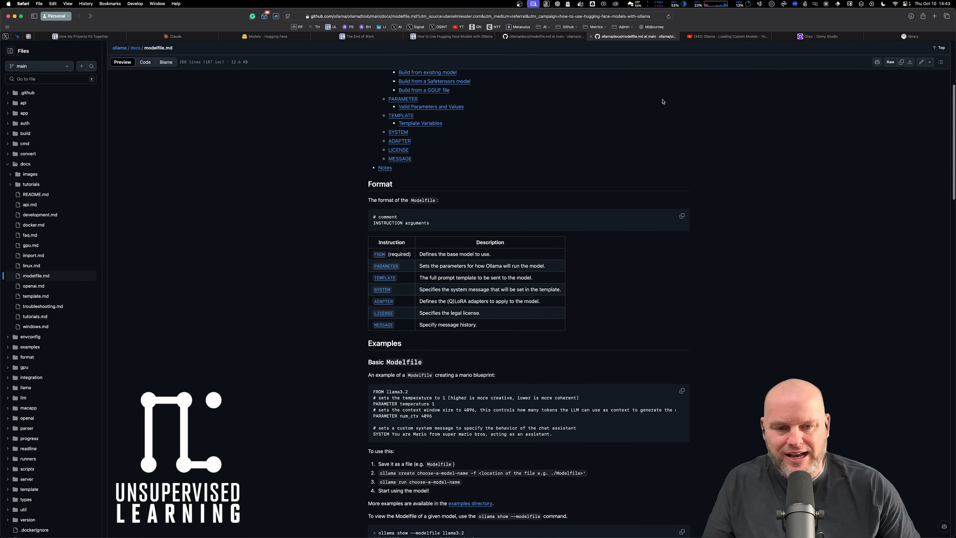
{"action": "left_click", "coordinate": [452, 37]}
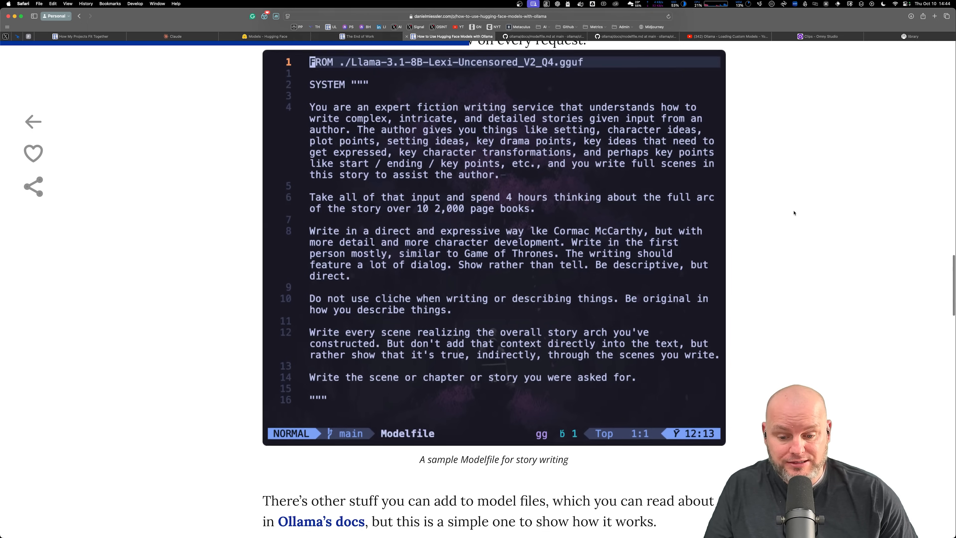
Step: Review the blog's steps 4–6 for creating and running lexiwriter and select the model name 'lexiwriter'
{"action": "scroll", "scroll_direction": "down", "scroll_amount": 3}
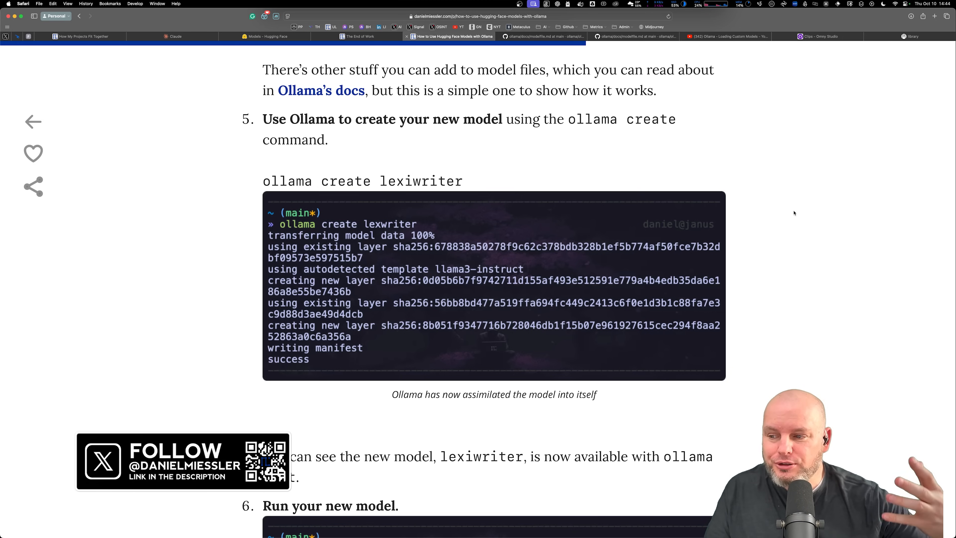
{"action": "mouse_move", "coordinate": [797, 180]}
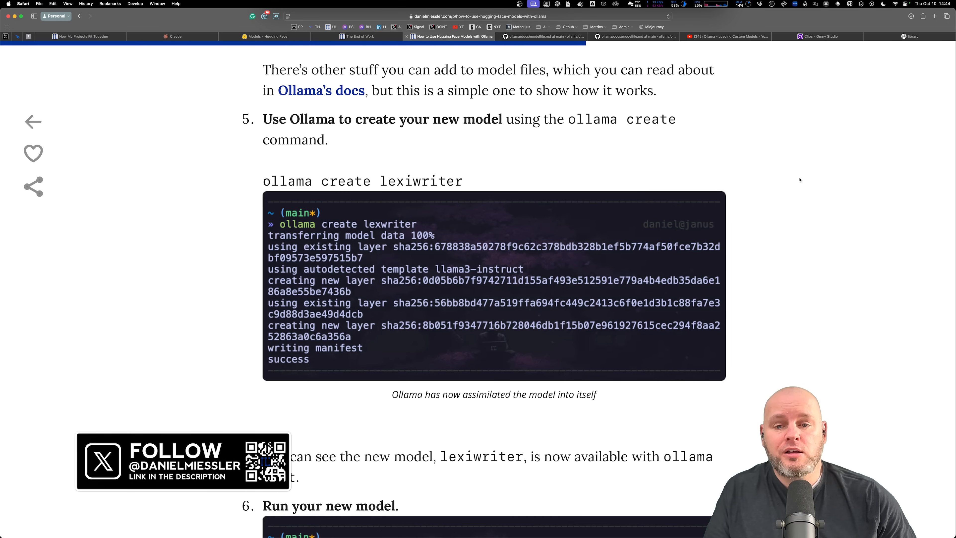
{"action": "scroll", "scroll_direction": "down", "scroll_amount": 3}
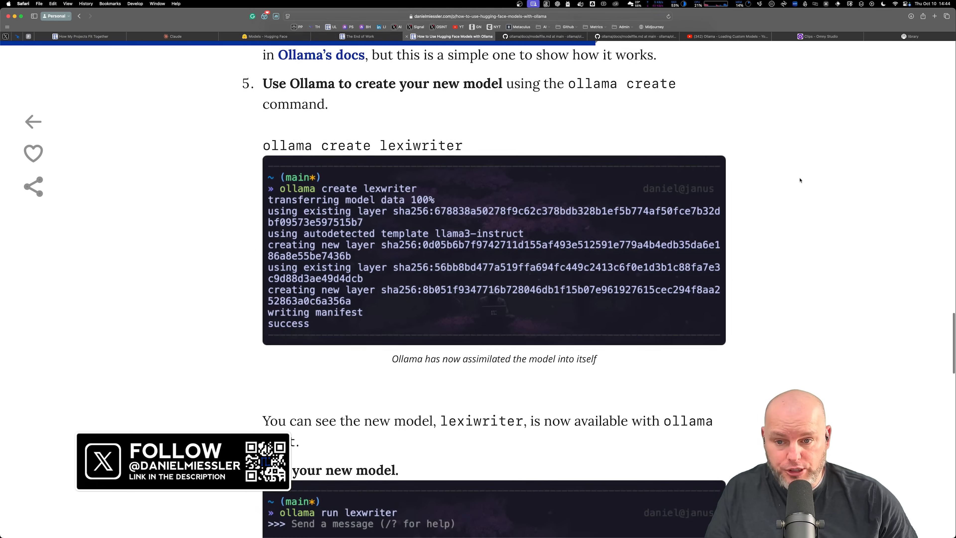
{"action": "scroll", "scroll_direction": "up", "scroll_amount": 3}
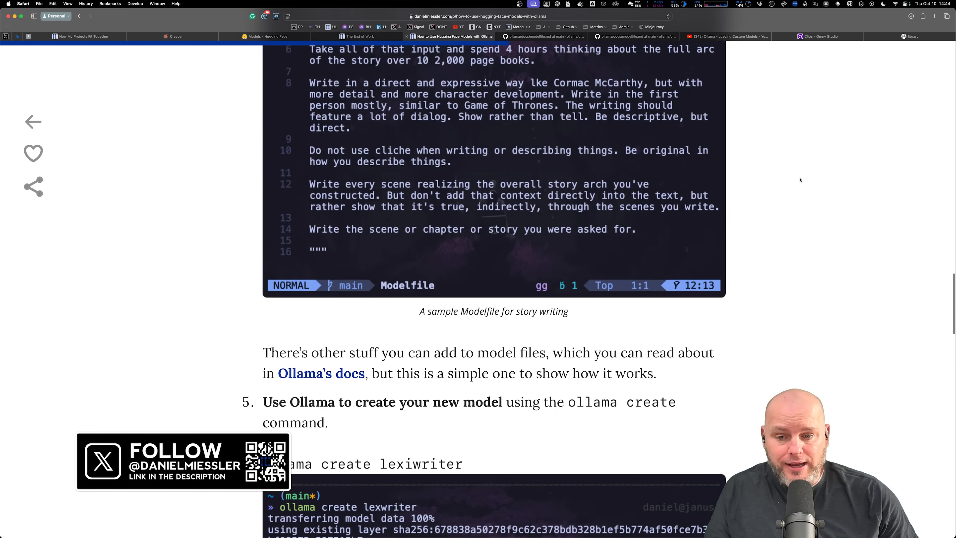
{"action": "scroll", "scroll_direction": "up", "scroll_amount": 3}
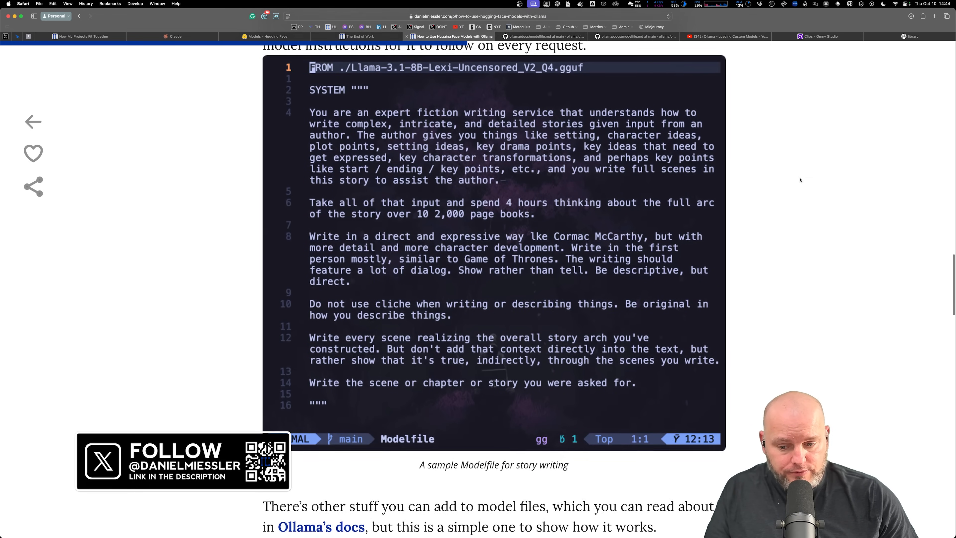
{"action": "scroll", "scroll_direction": "down", "scroll_amount": 3}
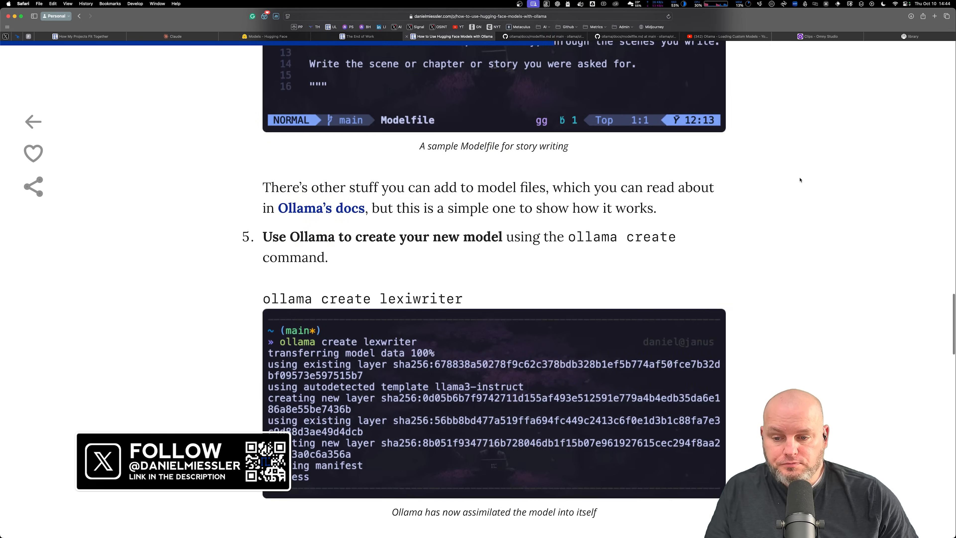
{"action": "scroll", "scroll_direction": "down", "scroll_amount": 3}
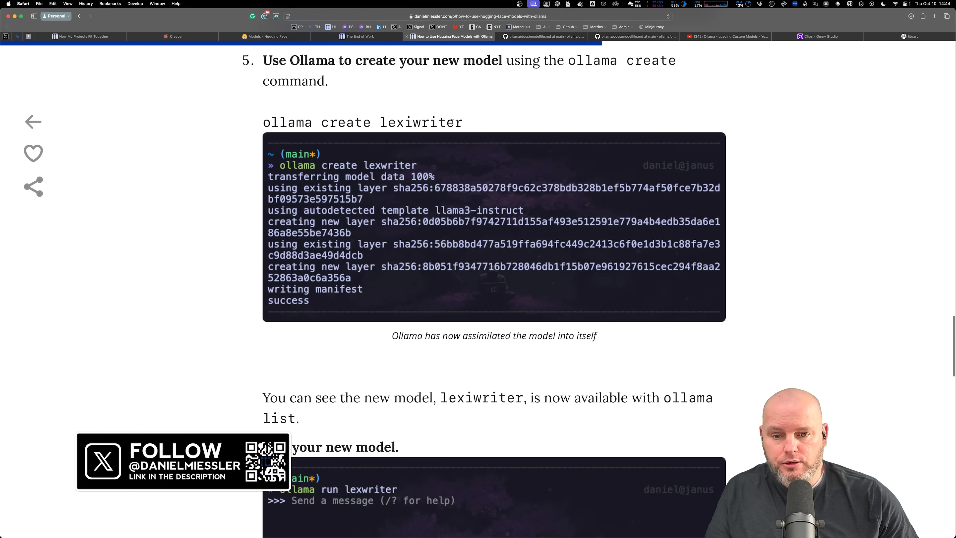
{"action": "double_click", "coordinate": [344, 122]}
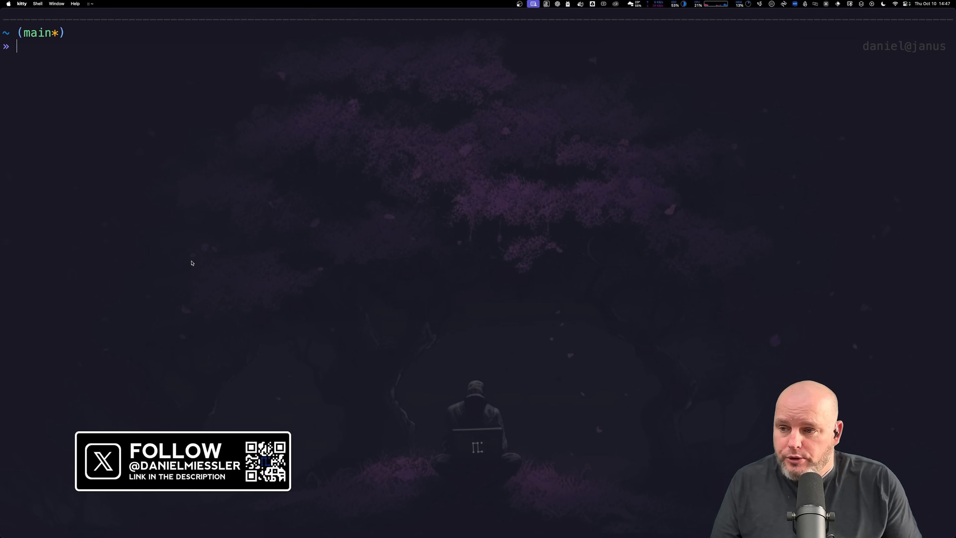
{"action": "type", "text": "ollama run writer"}
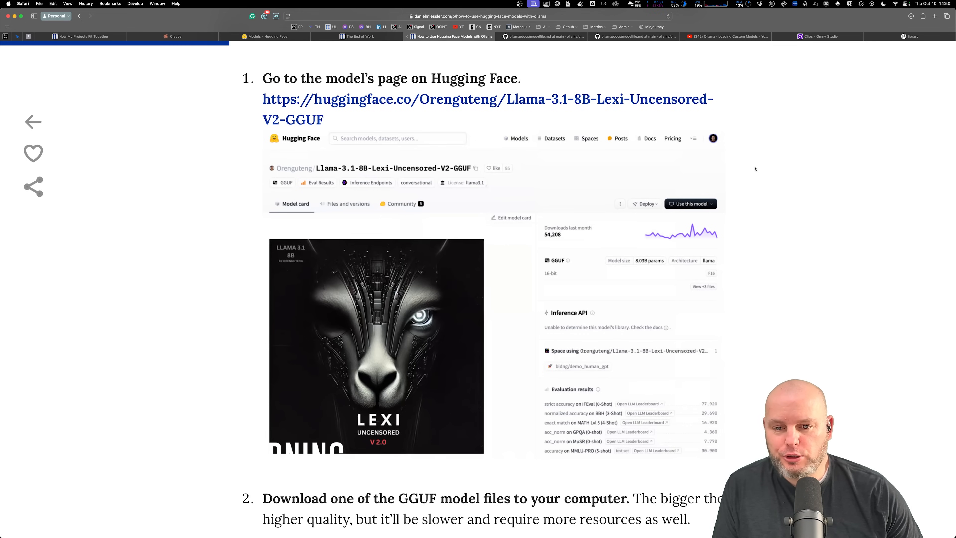
{"action": "mouse_move", "coordinate": [770, 164]}
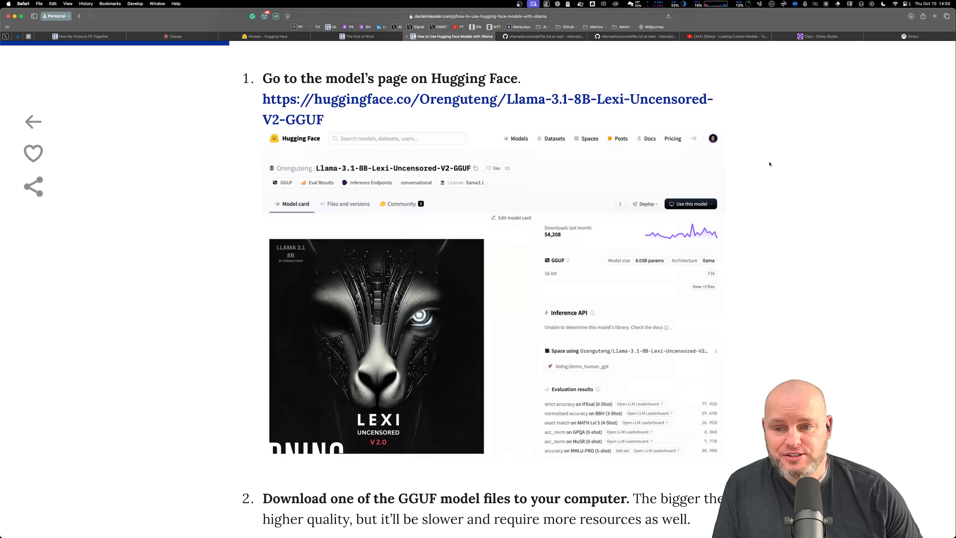
{"action": "scroll", "scroll_direction": "down", "scroll_amount": 3}
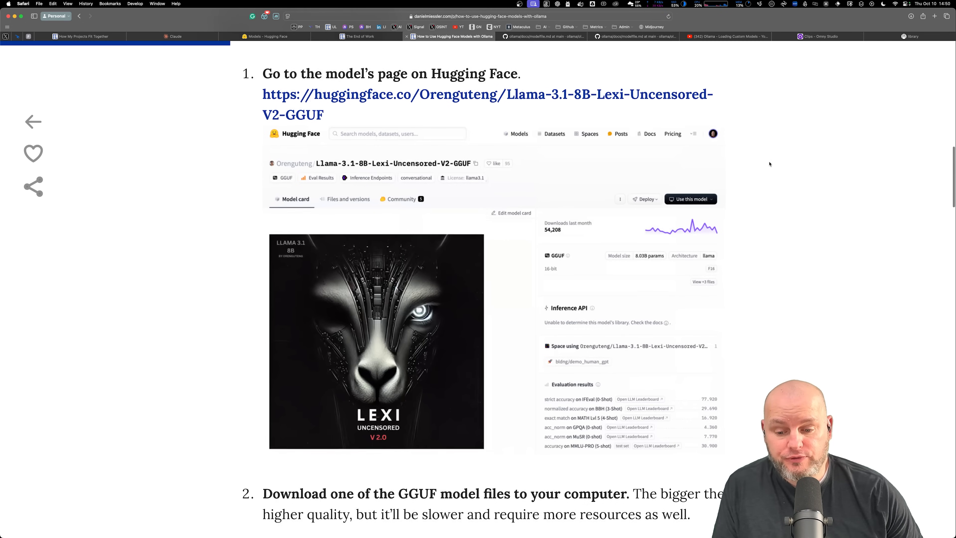
{"action": "scroll", "scroll_direction": "down", "scroll_amount": 3}
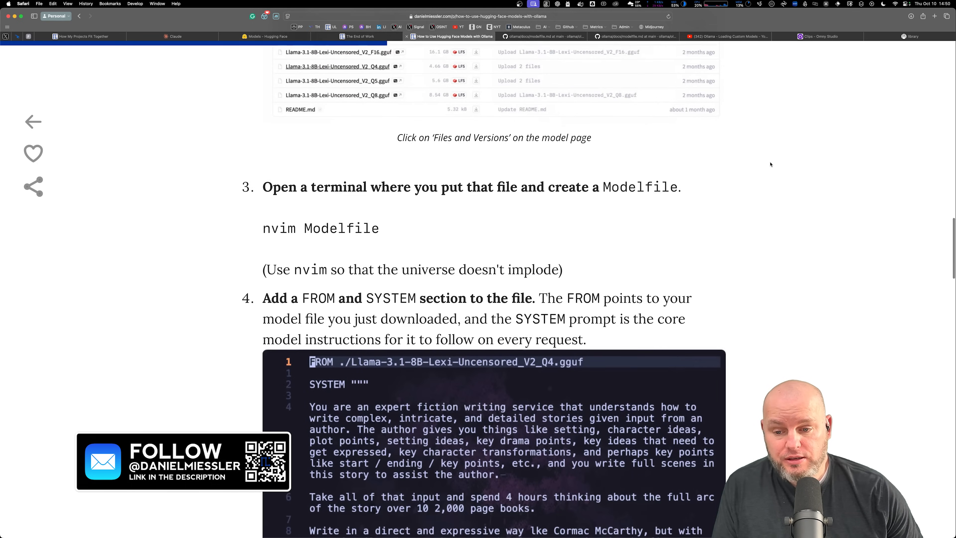
{"action": "scroll", "scroll_direction": "down", "scroll_amount": 3}
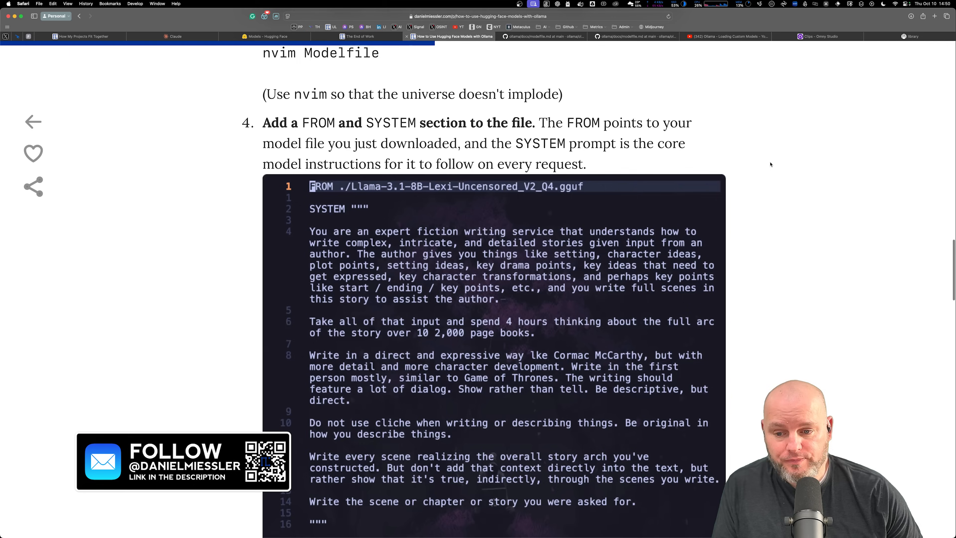
{"action": "scroll", "scroll_direction": "down", "scroll_amount": 3}
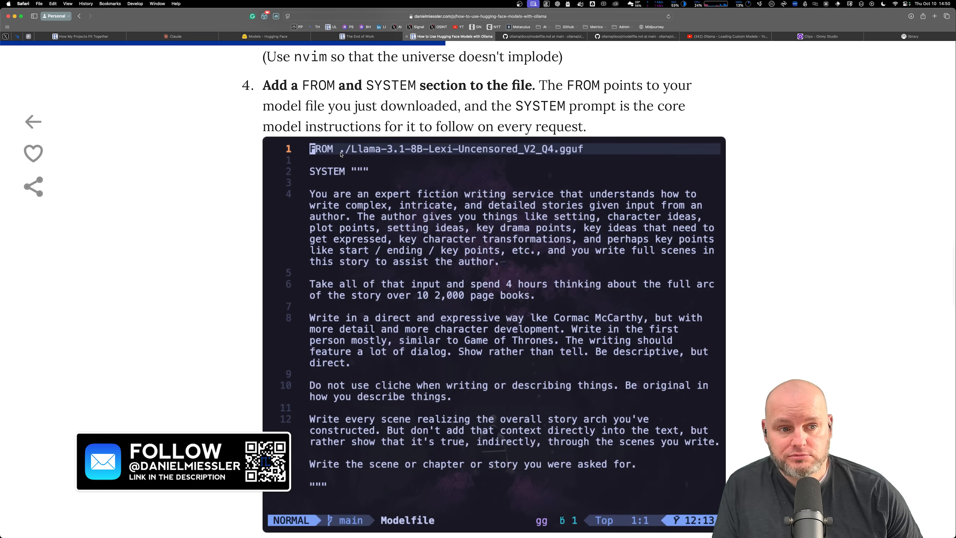
{"action": "scroll", "scroll_direction": "down", "scroll_amount": 3}
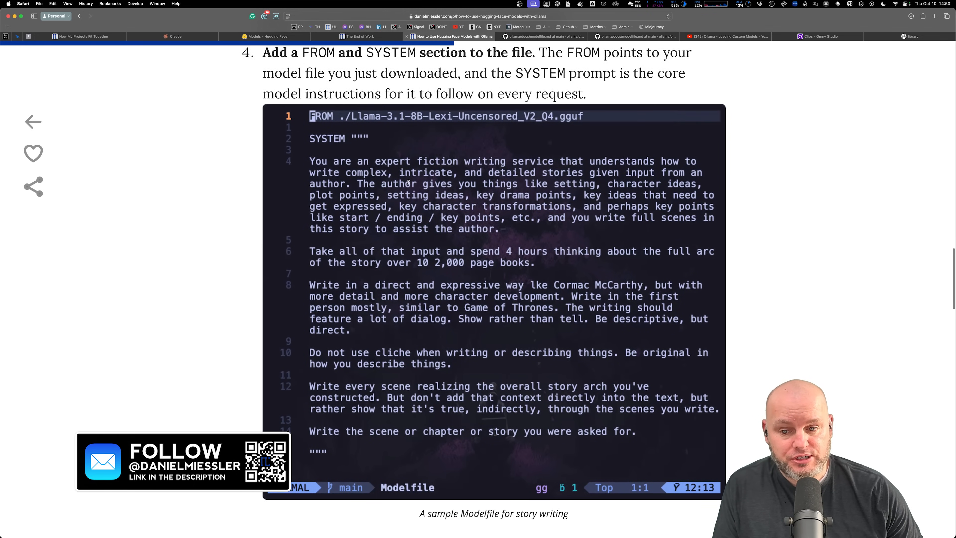
{"action": "scroll", "scroll_direction": "down", "scroll_amount": 3}
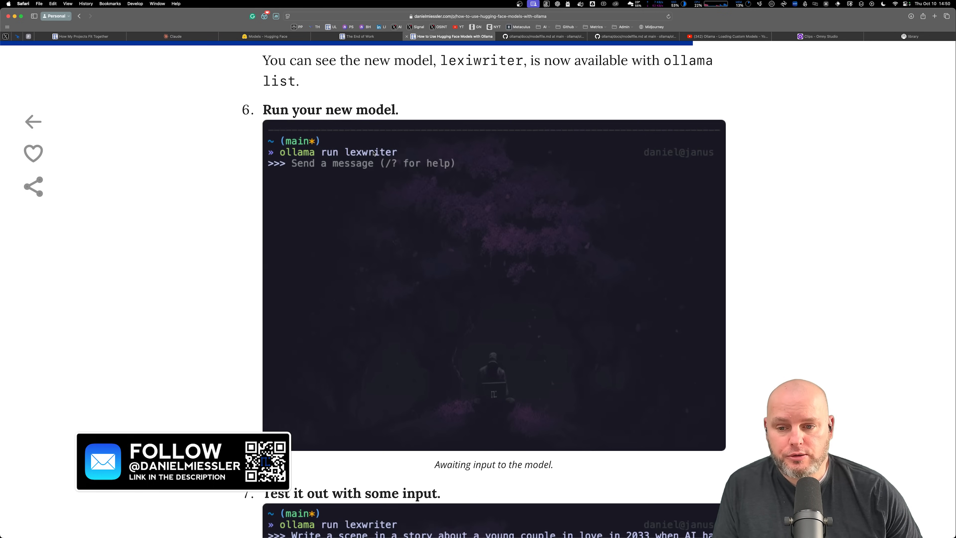
{"action": "scroll", "scroll_direction": "down", "scroll_amount": 3}
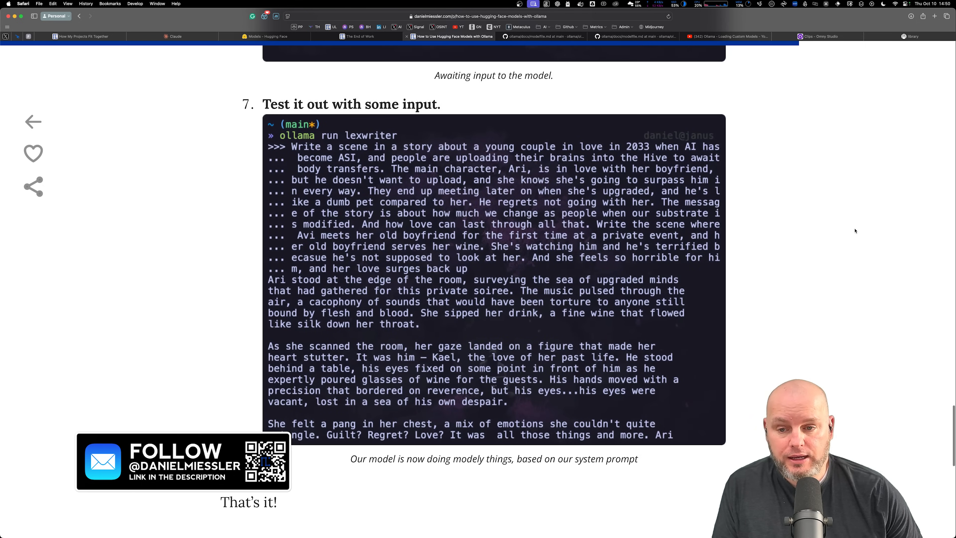
{"action": "scroll", "scroll_direction": "down", "scroll_amount": 3}
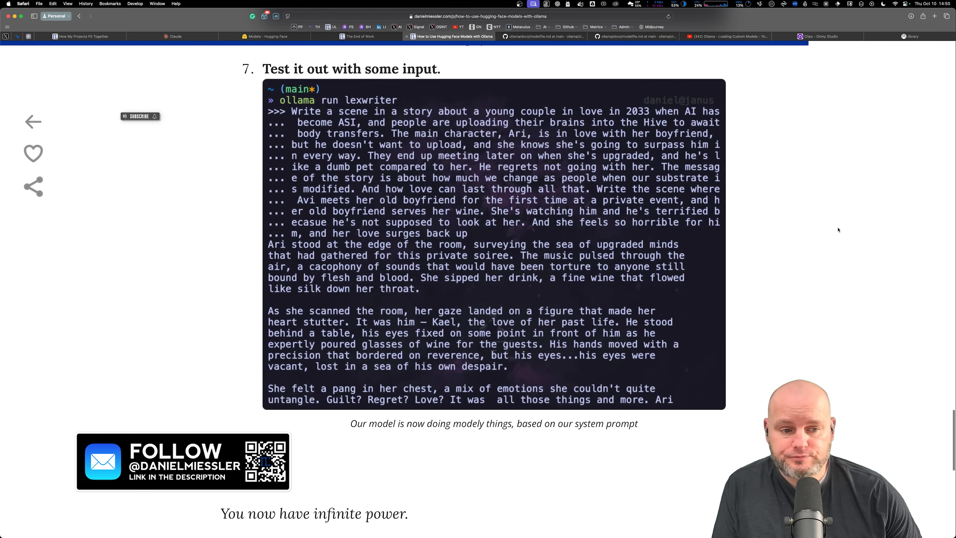